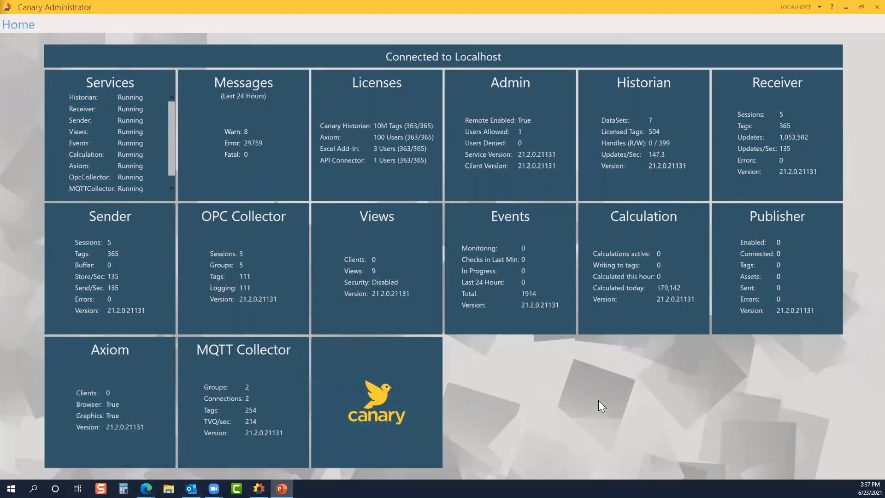
mouse_move(523, 327)
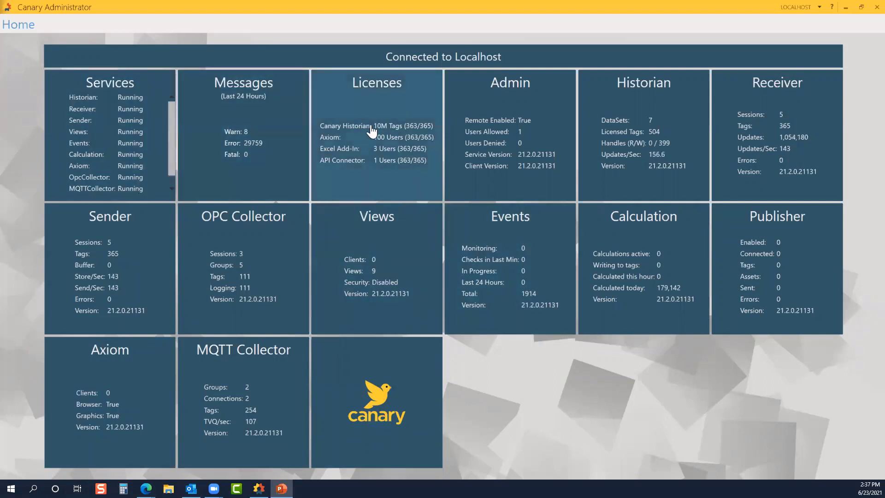
mouse_move(618, 161)
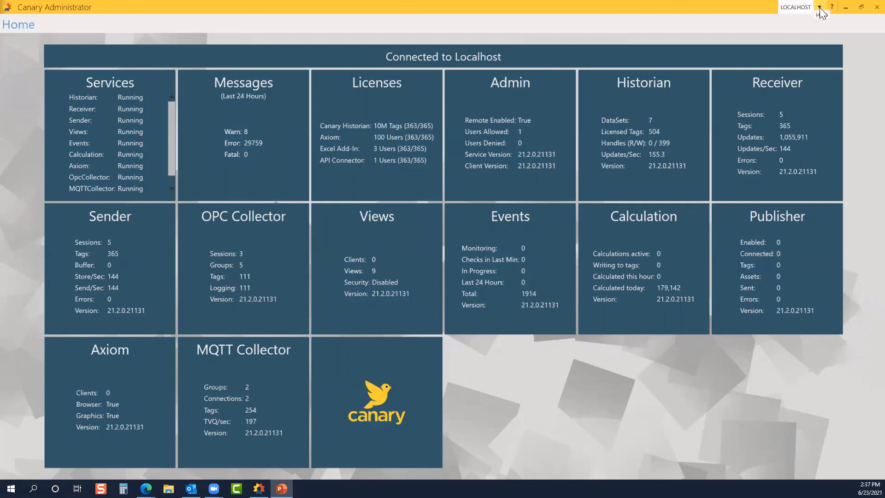
Step: Check the admin server list, stay on the local server, and view then dismiss the help window
left_click(819, 7)
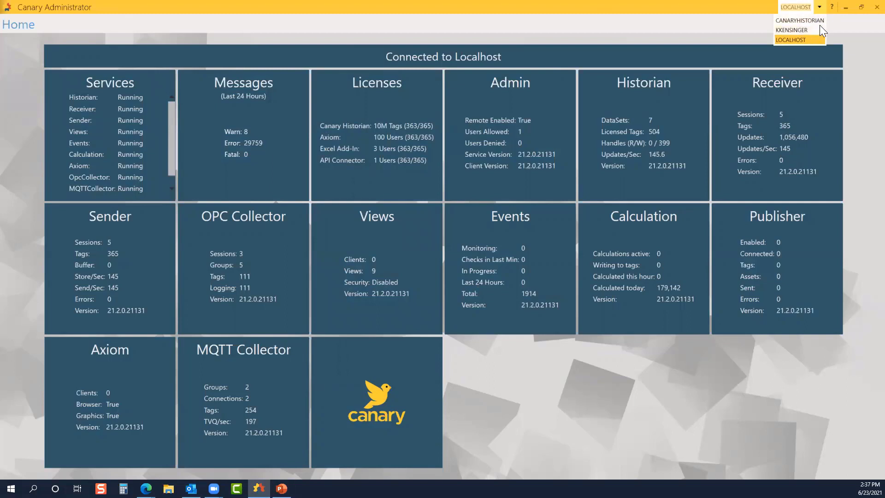
left_click(791, 40)
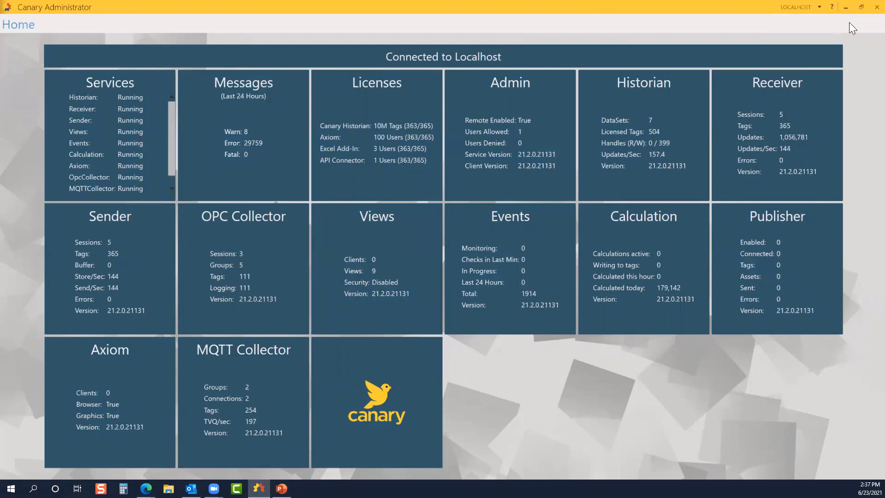
mouse_move(829, 7)
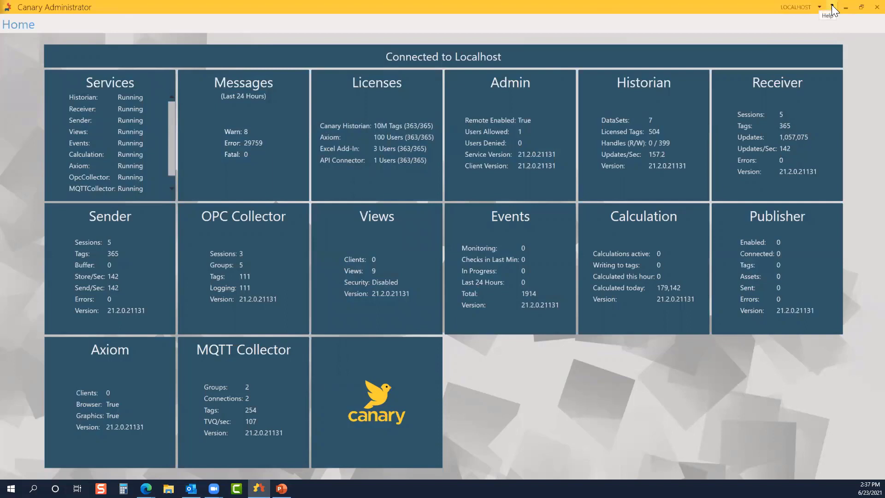
mouse_move(819, 23)
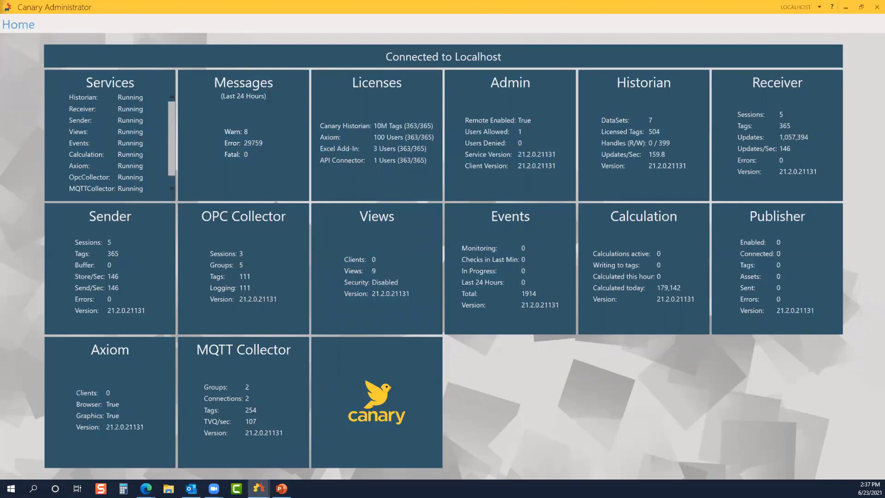
left_click(828, 7)
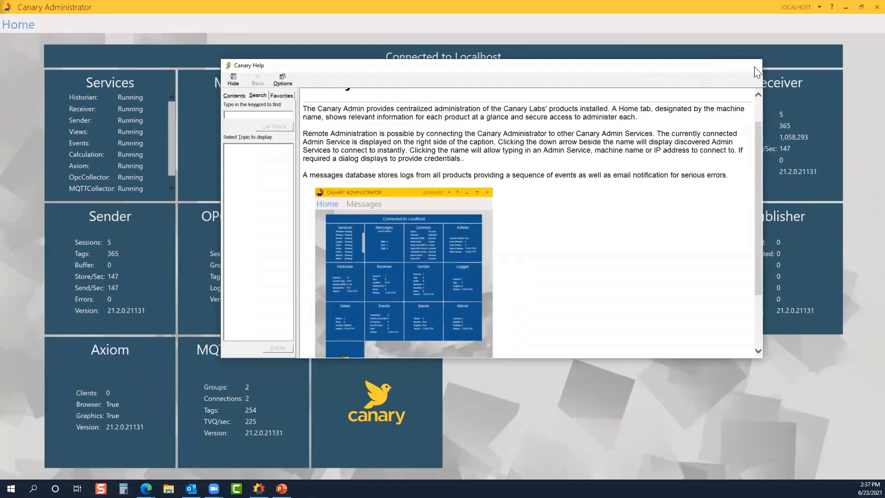
left_click(756, 73)
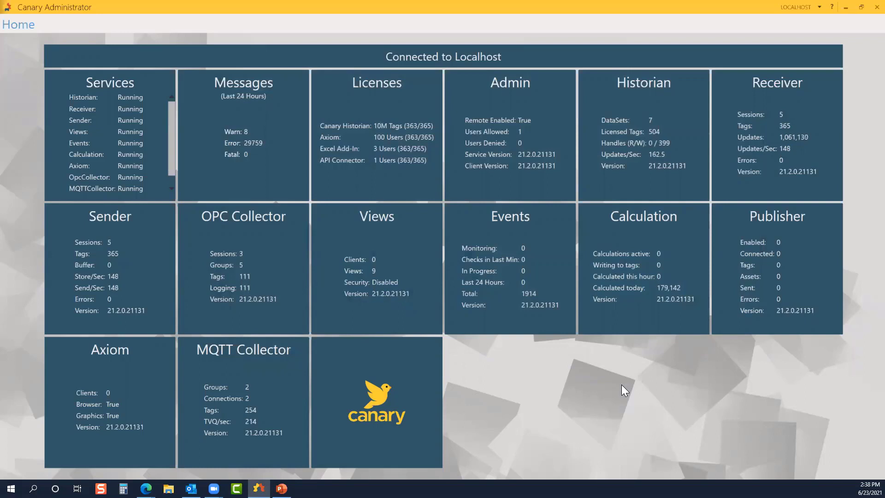
mouse_move(198, 123)
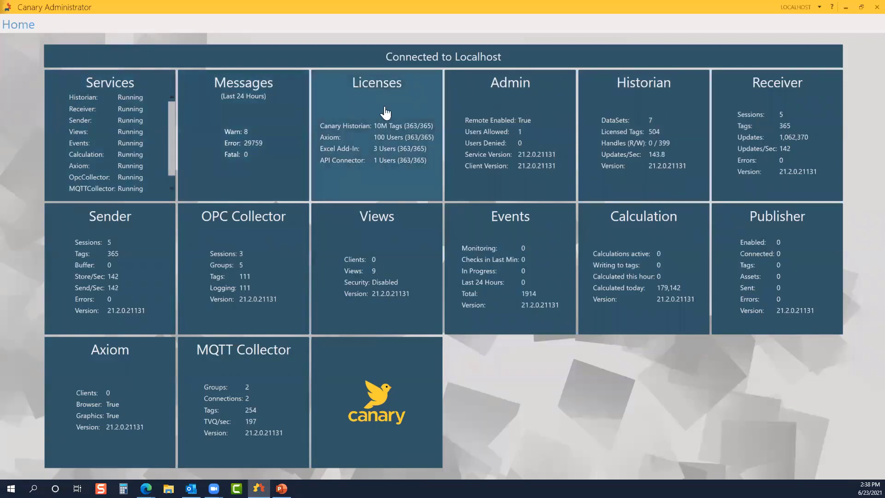
mouse_move(510, 115)
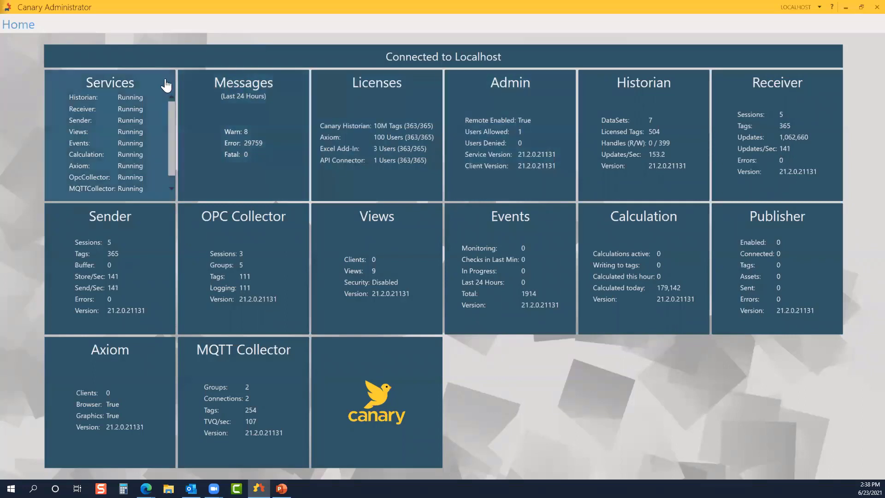
Step: Show the detailed Services list and stop the Calculation service
left_click(110, 82)
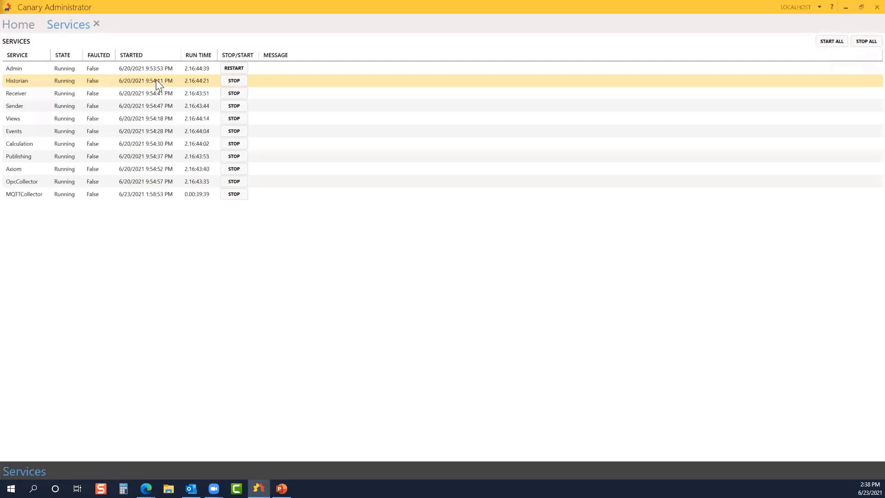
mouse_move(86, 80)
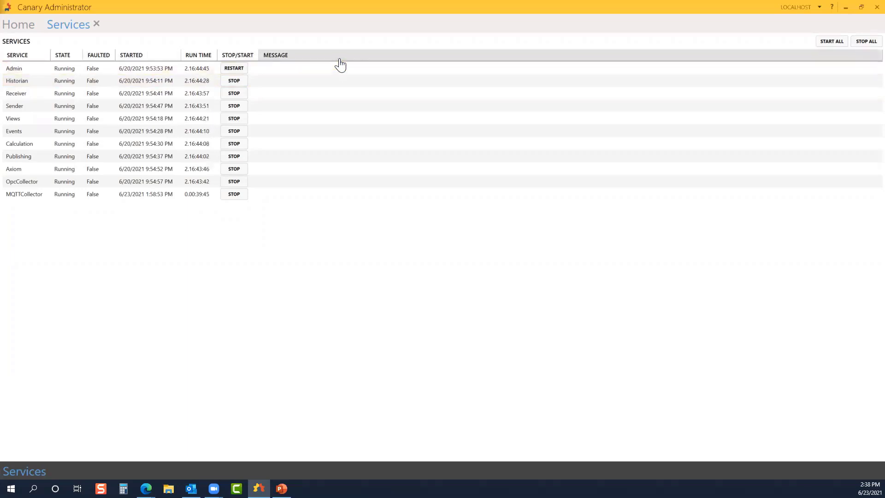
mouse_move(343, 68)
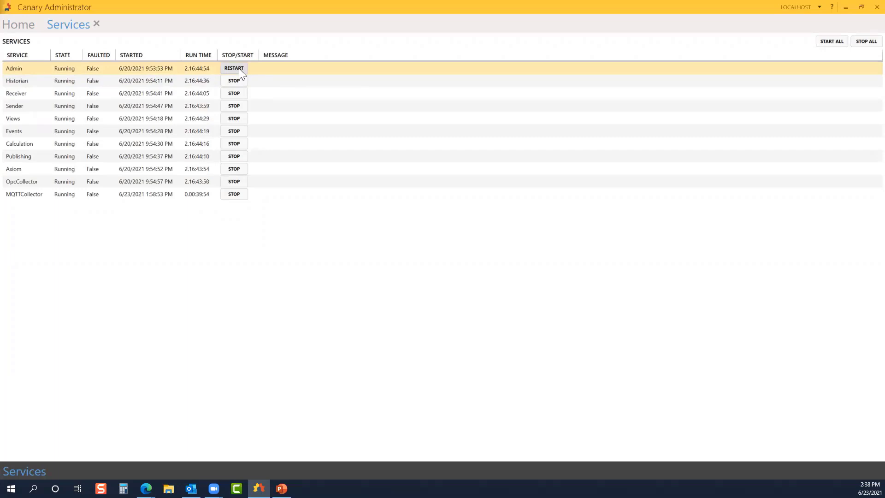
mouse_move(868, 59)
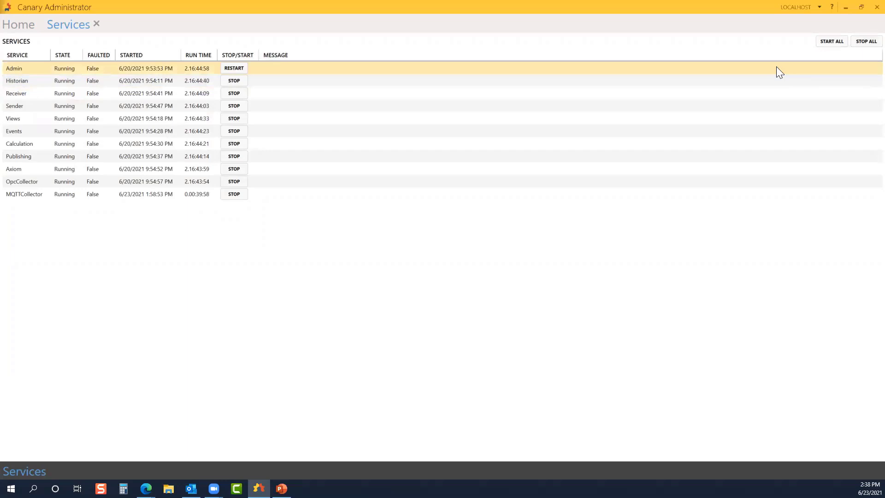
mouse_move(607, 79)
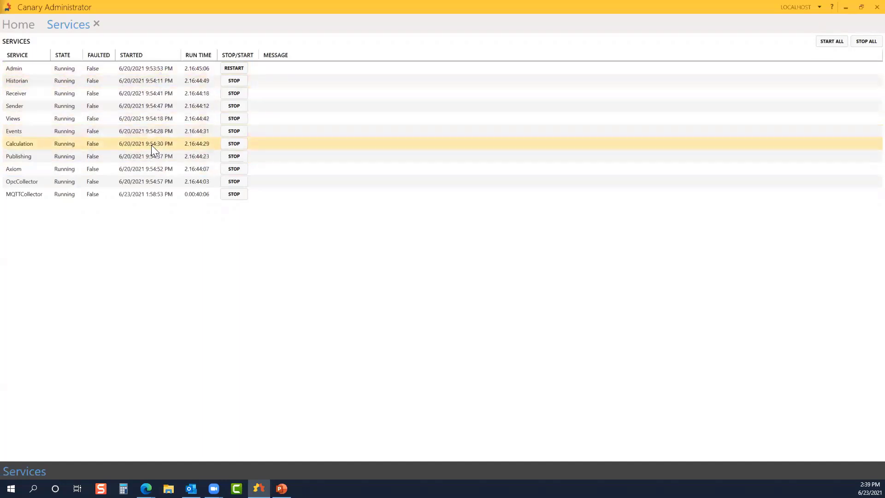
mouse_move(277, 176)
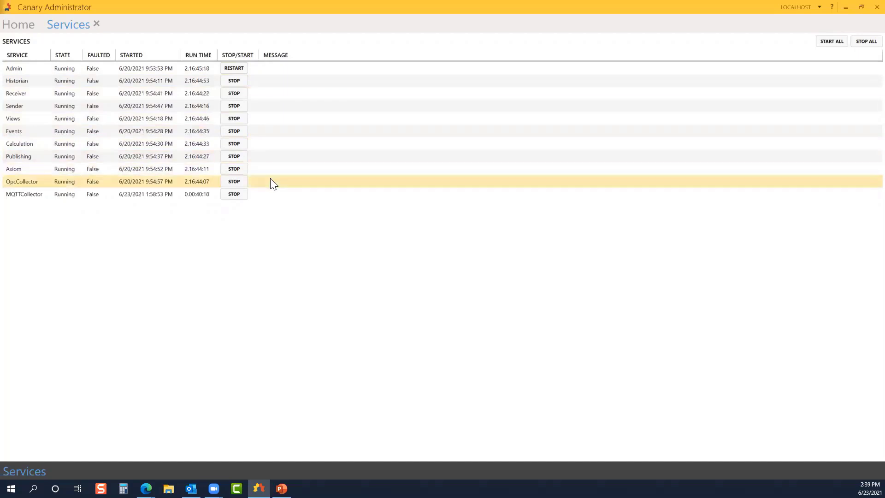
left_click(233, 143)
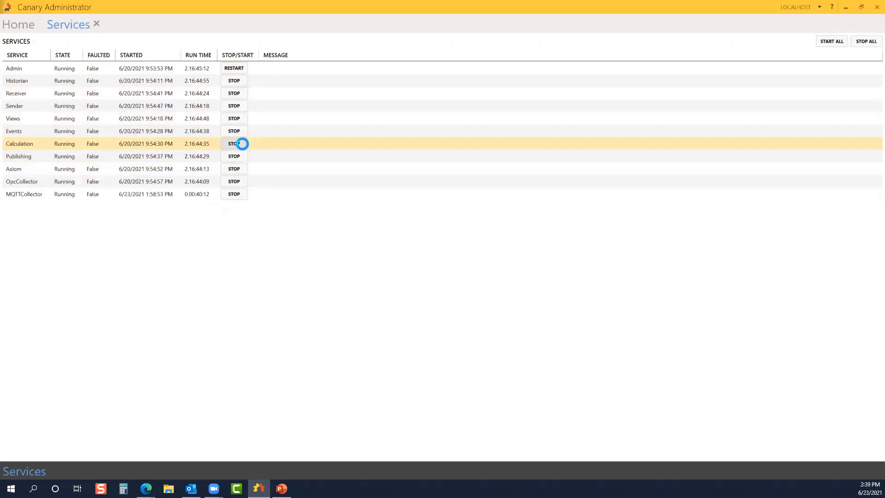
left_click(234, 143)
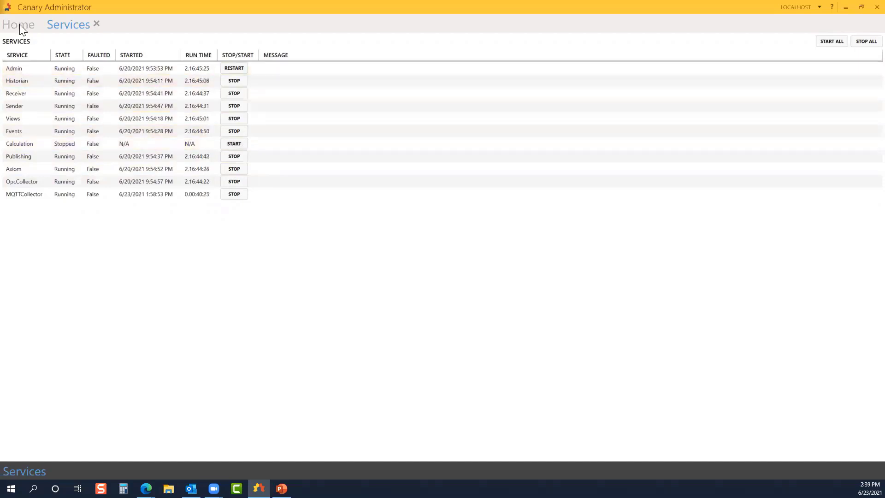
Step: Go back to the home dashboard, where Calculation now shows as stopped
left_click(19, 25)
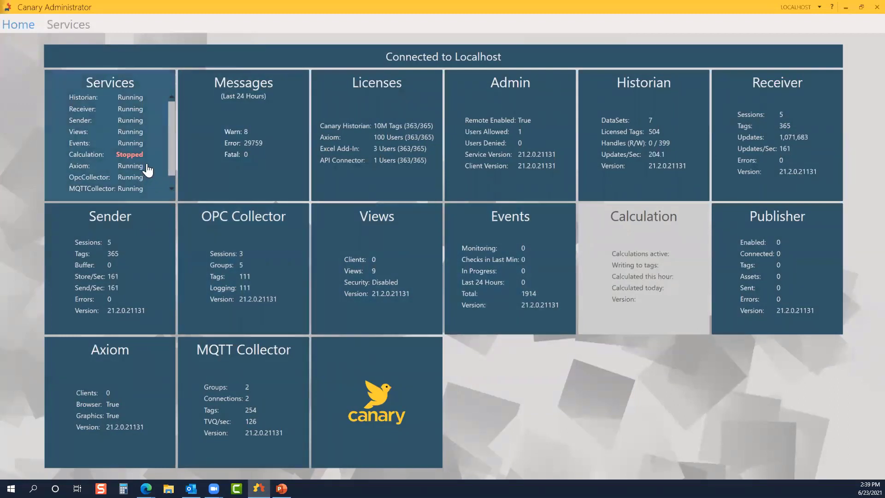
mouse_move(145, 164)
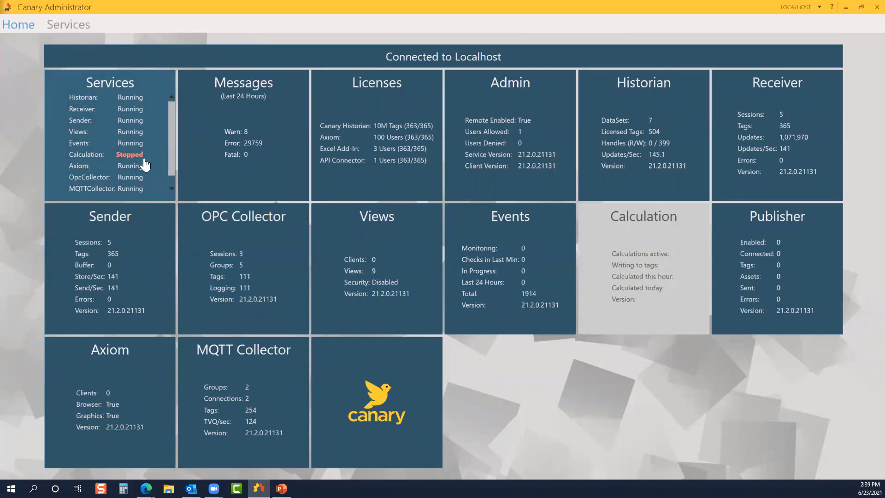
mouse_move(153, 164)
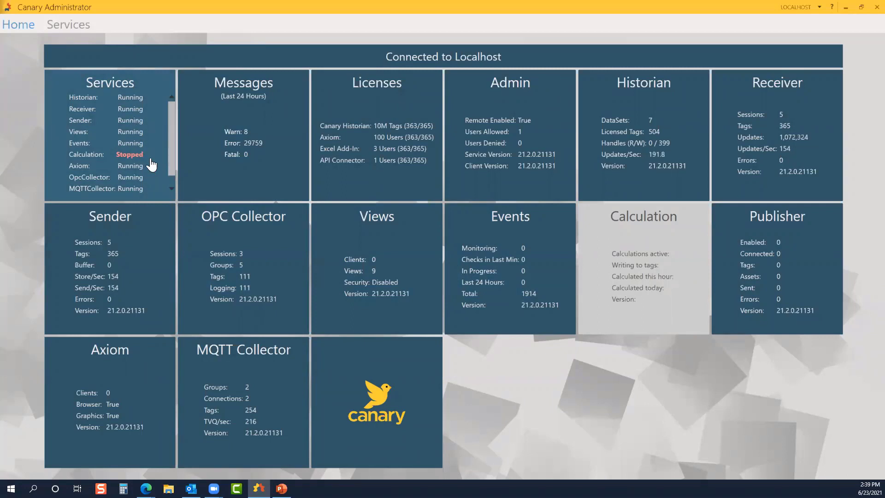
mouse_move(97, 54)
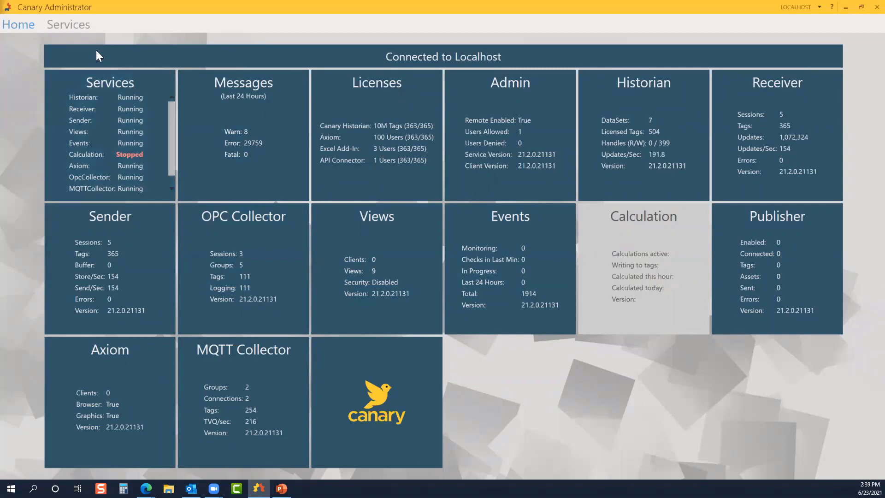
left_click(68, 23)
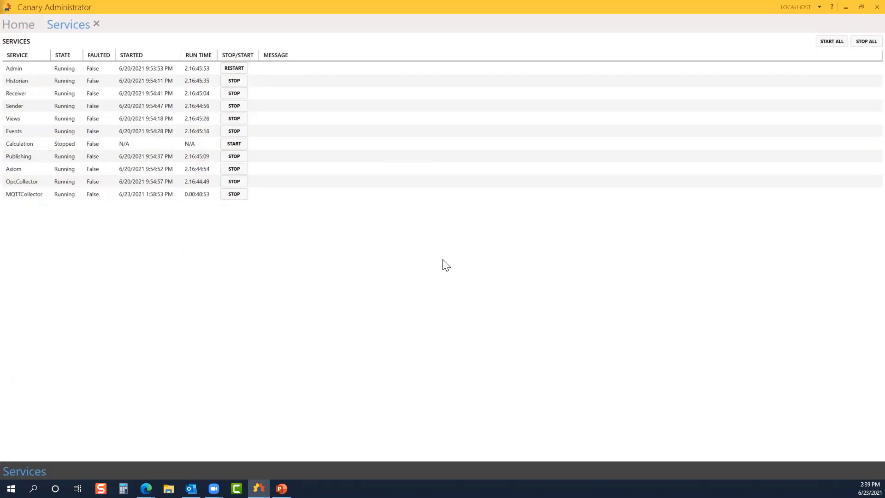
mouse_move(442, 259)
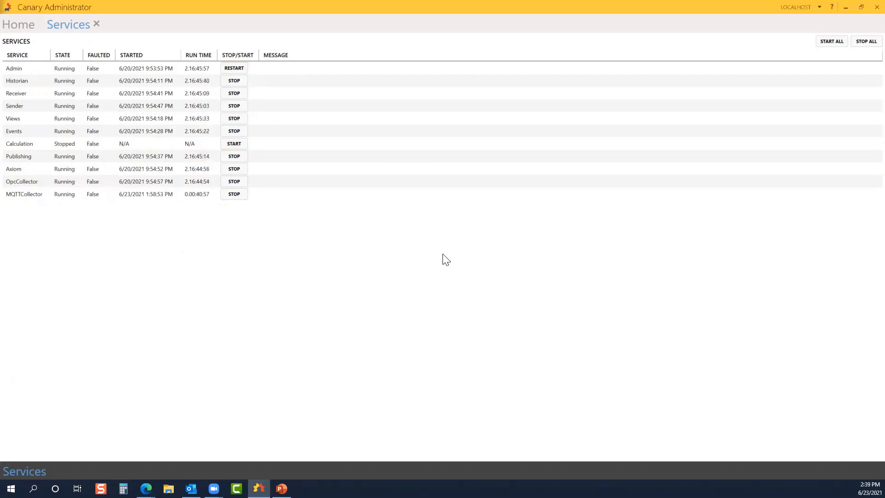
mouse_move(399, 229)
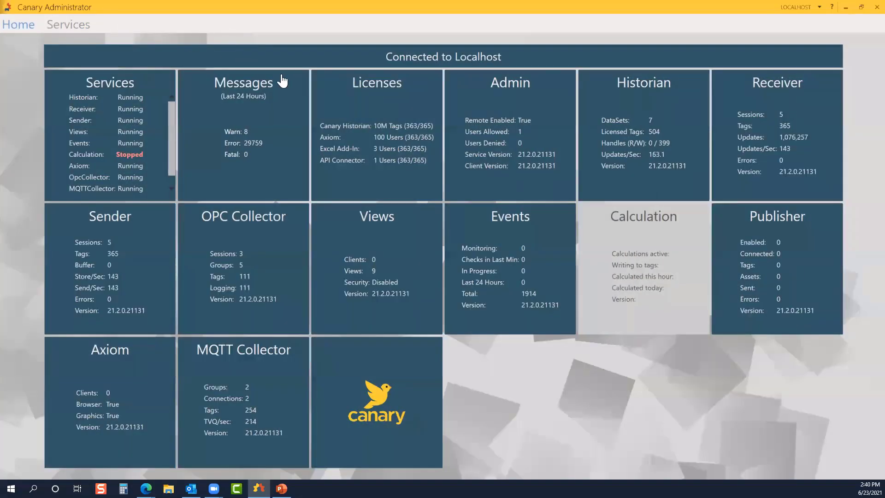
Step: Show the Audit Messages log of the last 24 hours and browse through its unfiltered entries
left_click(243, 82)
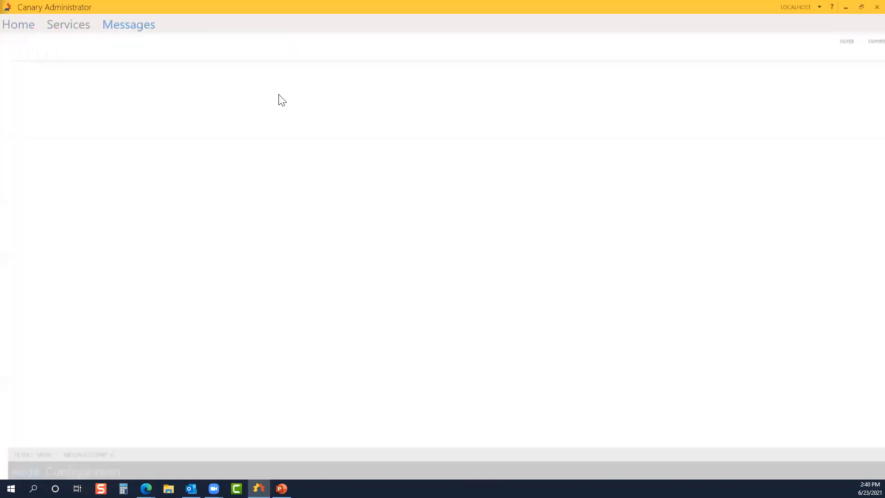
left_click(129, 24)
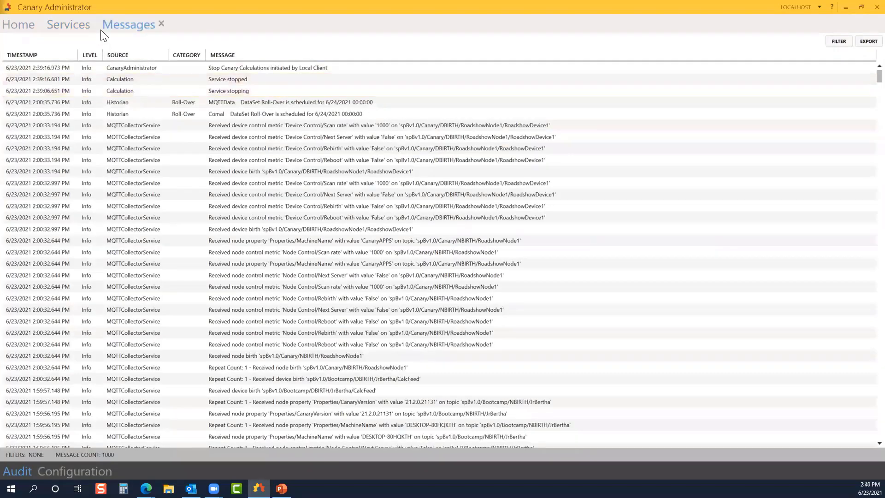
left_click(227, 79)
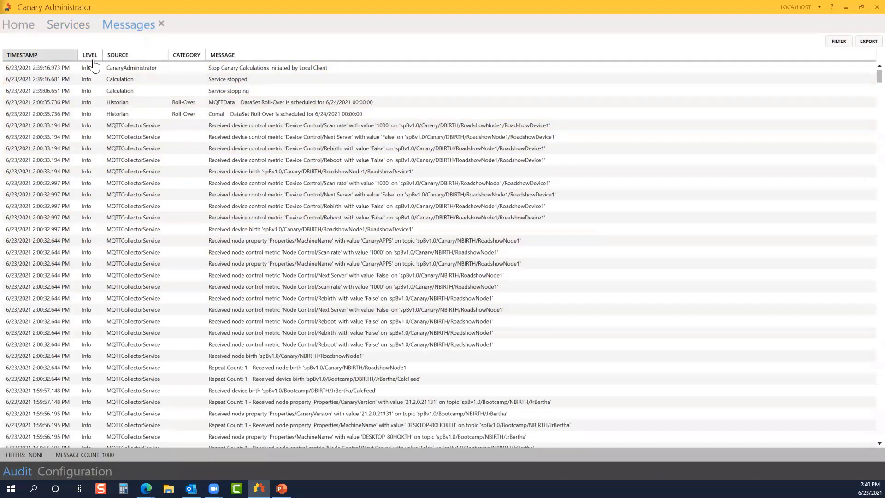
mouse_move(140, 64)
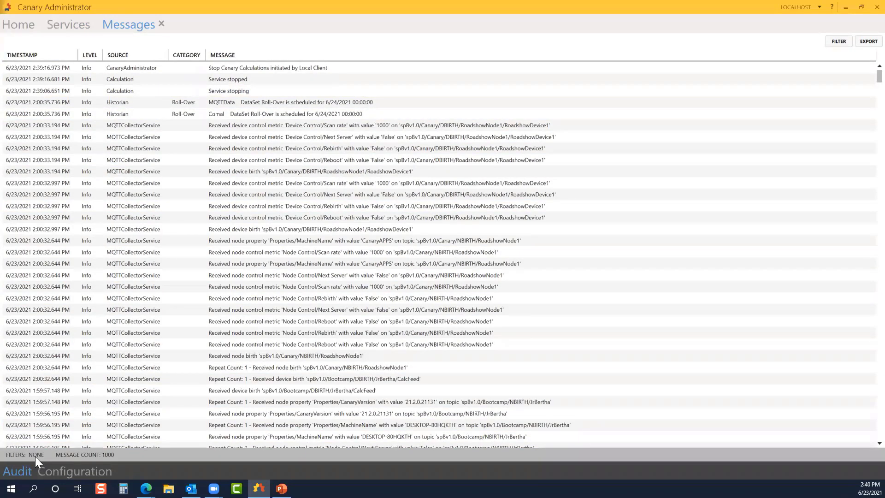
mouse_move(108, 466)
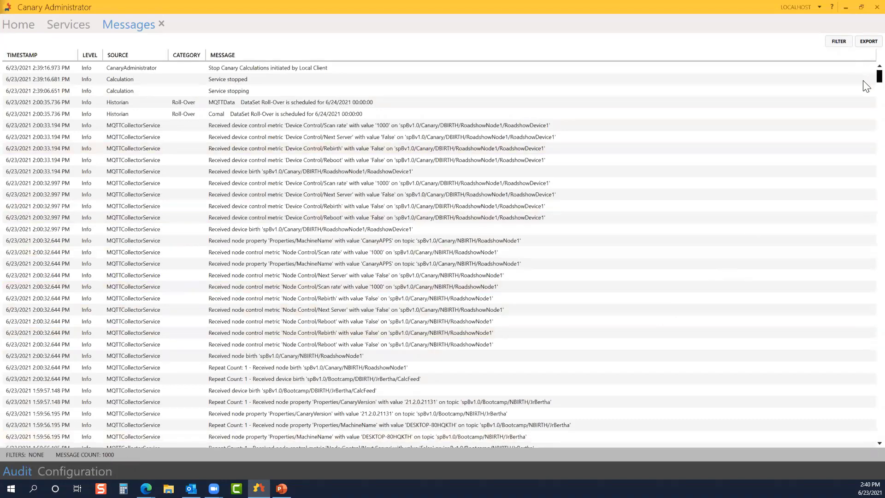
scroll("down", 3)
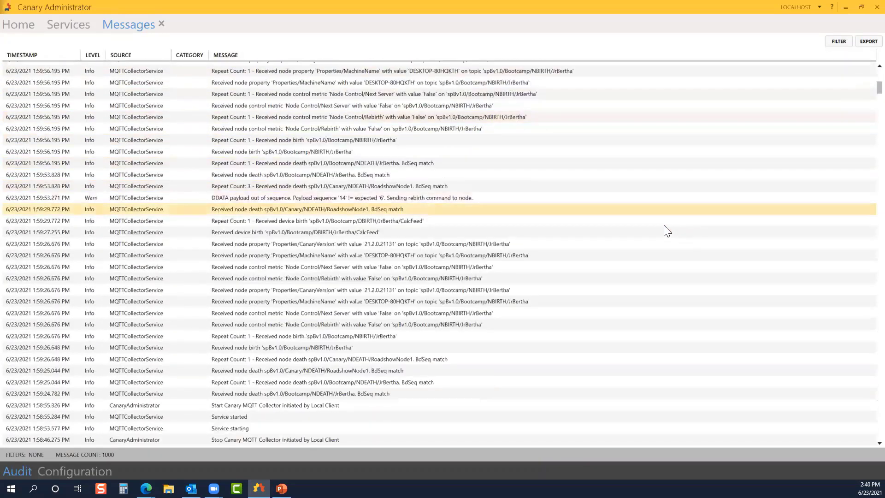
scroll("down", 3)
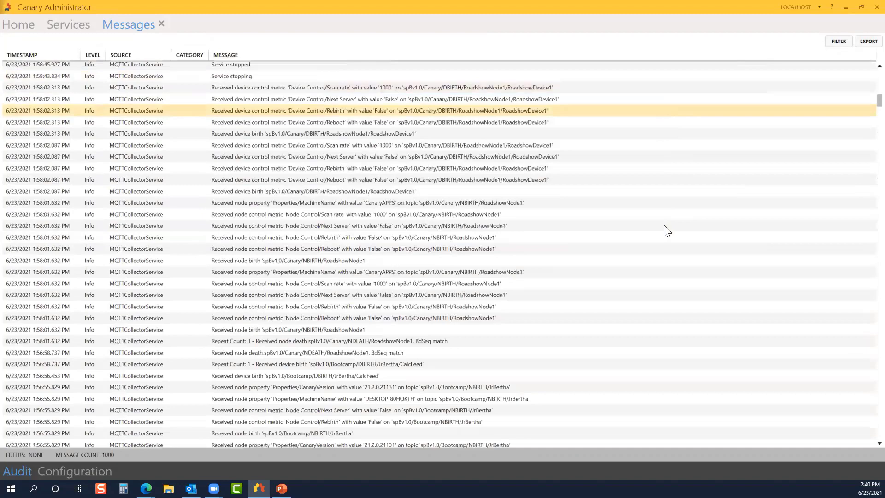
scroll("down", 3)
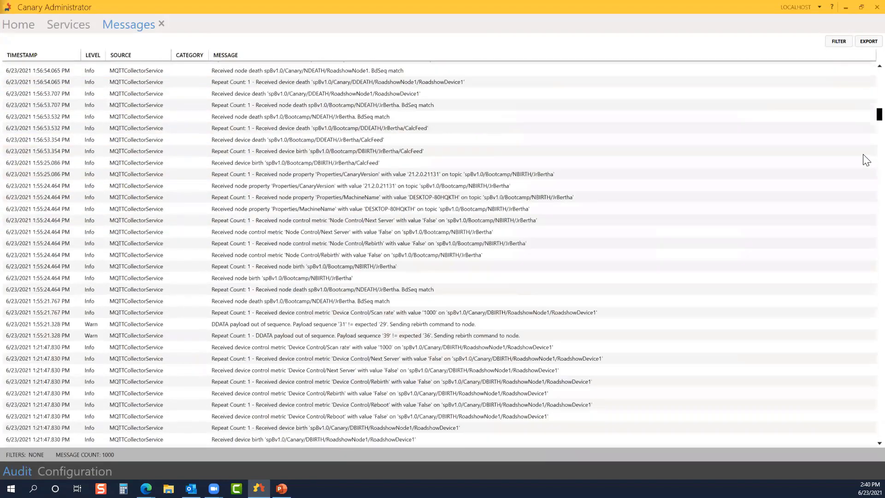
scroll("down", 3)
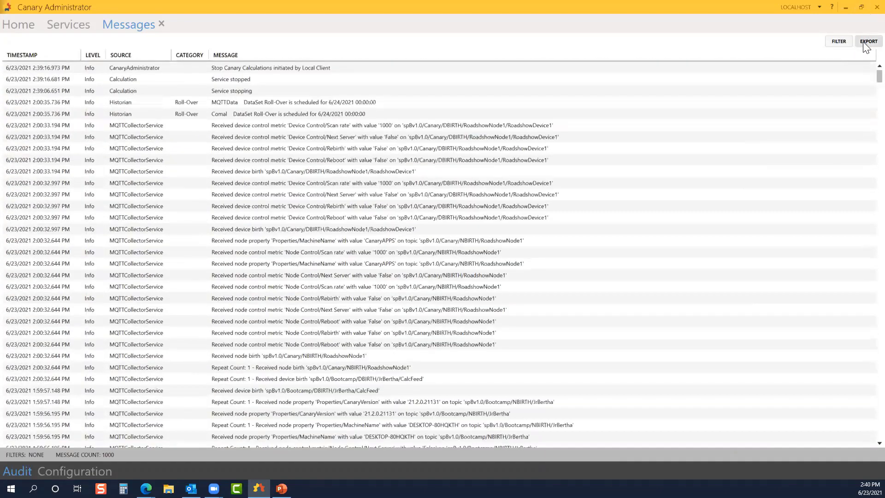
Step: Review the message Filter fields, dismiss them, and show the Export options instead
left_click(838, 41)
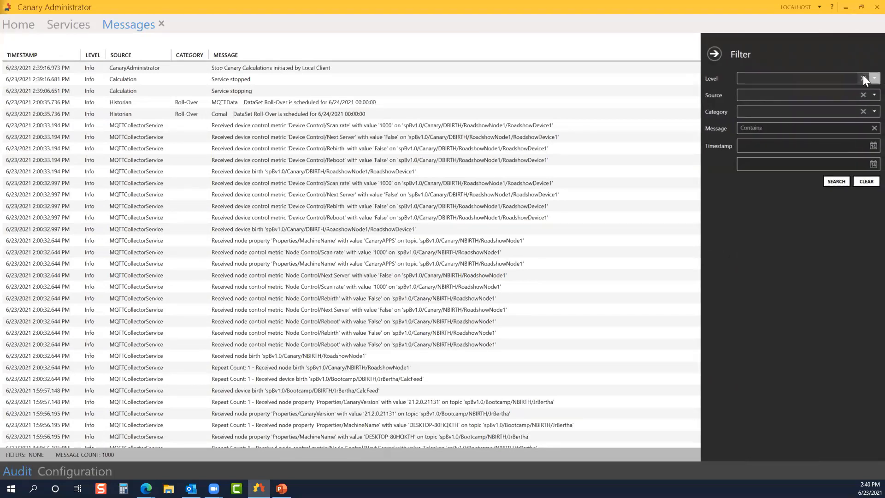
left_click(874, 77)
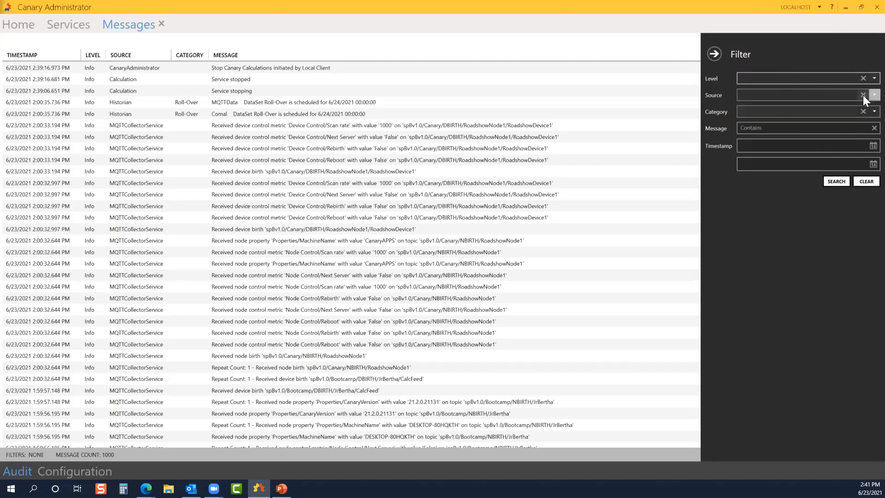
left_click(873, 95)
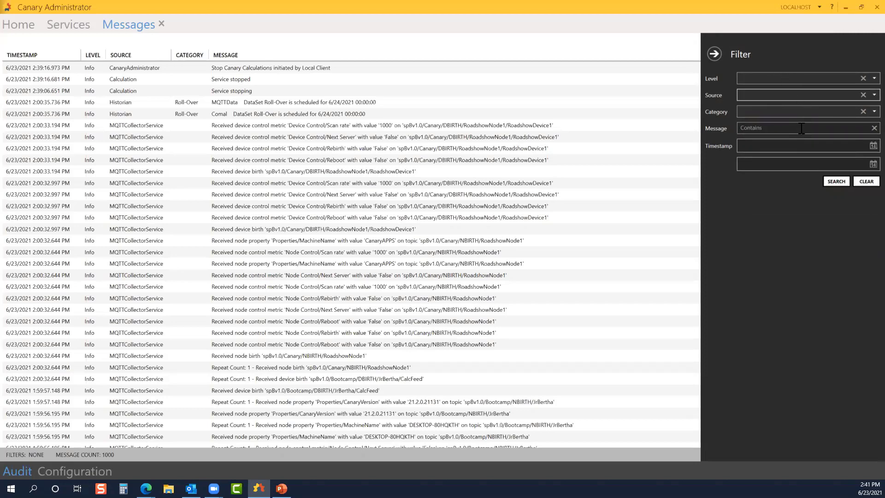
mouse_move(834, 151)
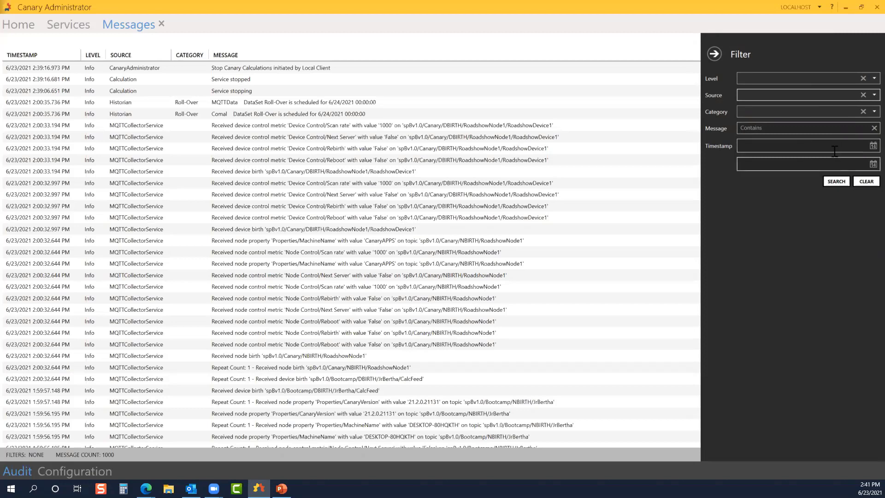
mouse_move(743, 48)
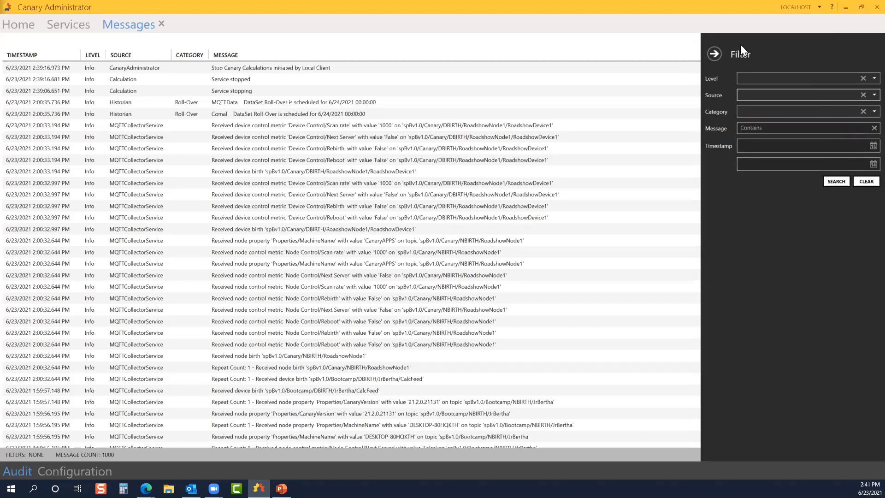
left_click(713, 53)
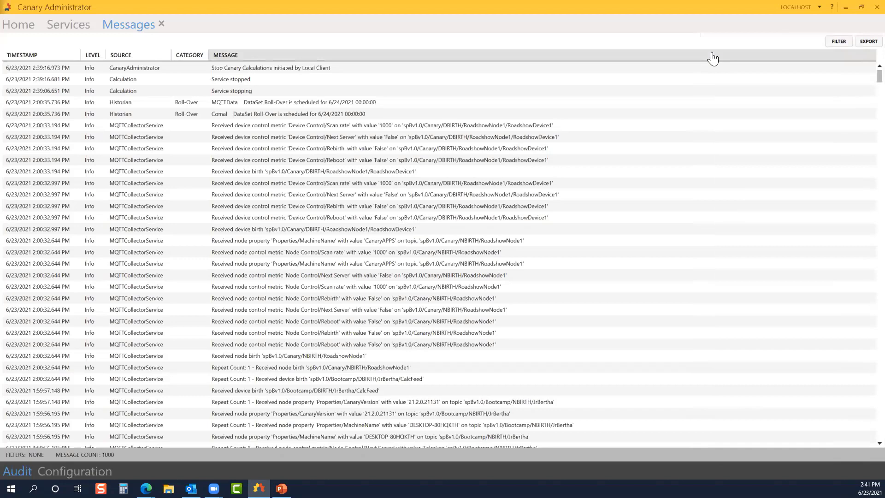
left_click(868, 41)
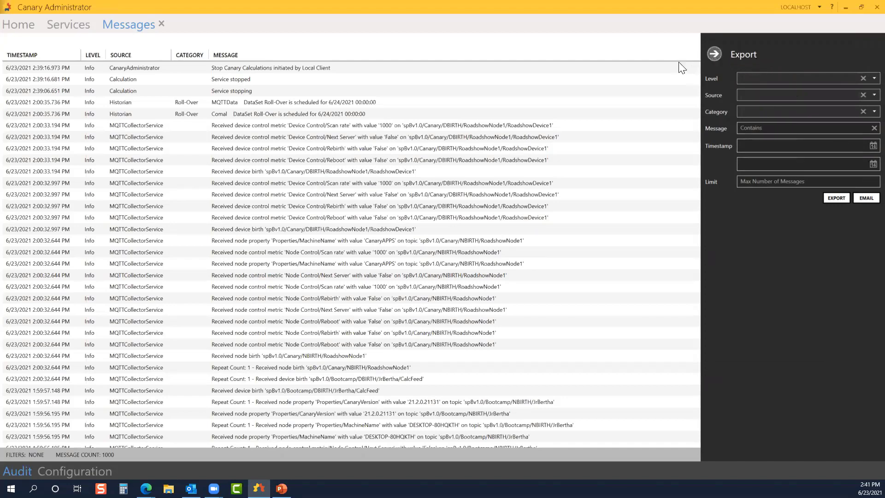
Step: Send a test email from the Email configuration, acknowledge its success, and show the Verbosity settings
left_click(713, 53)
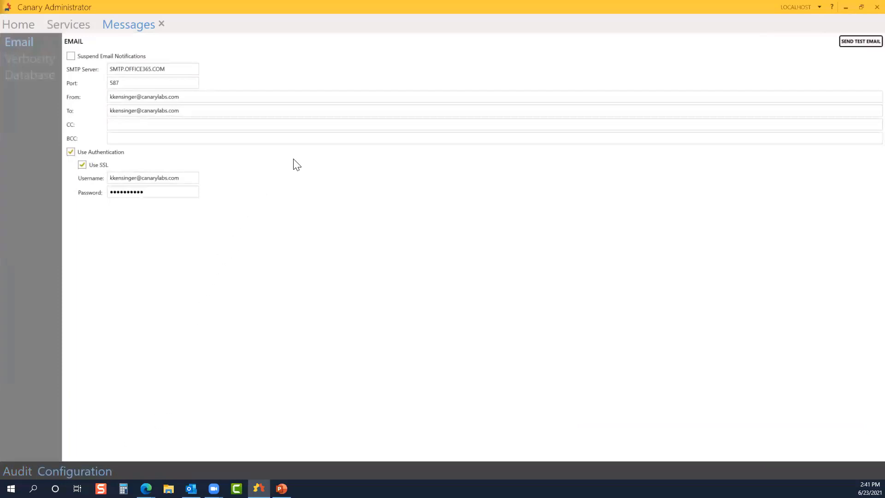
mouse_move(305, 158)
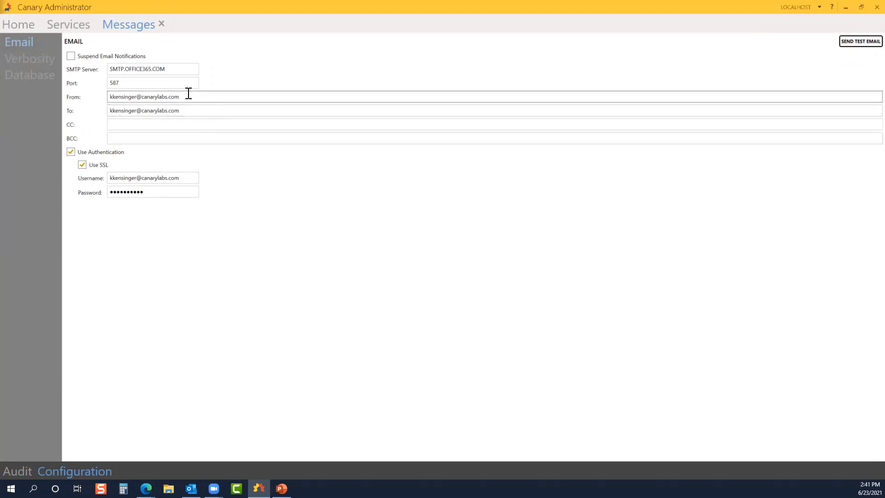
mouse_move(160, 100)
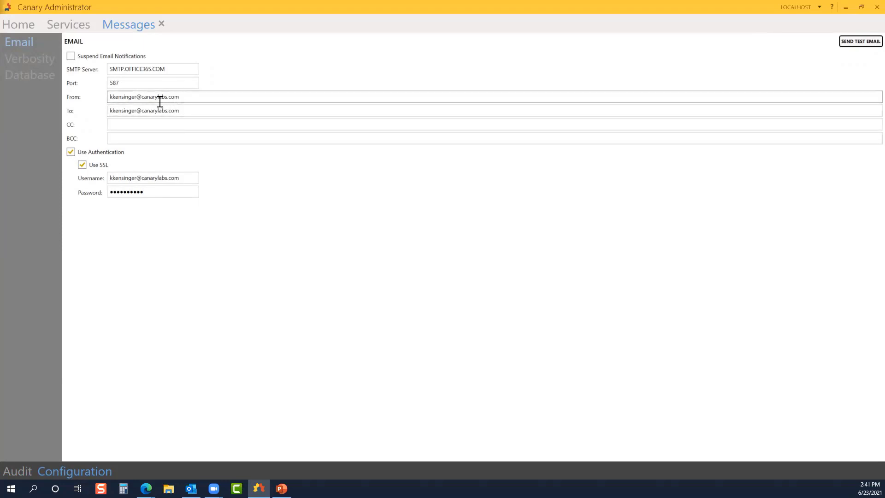
left_click(860, 41)
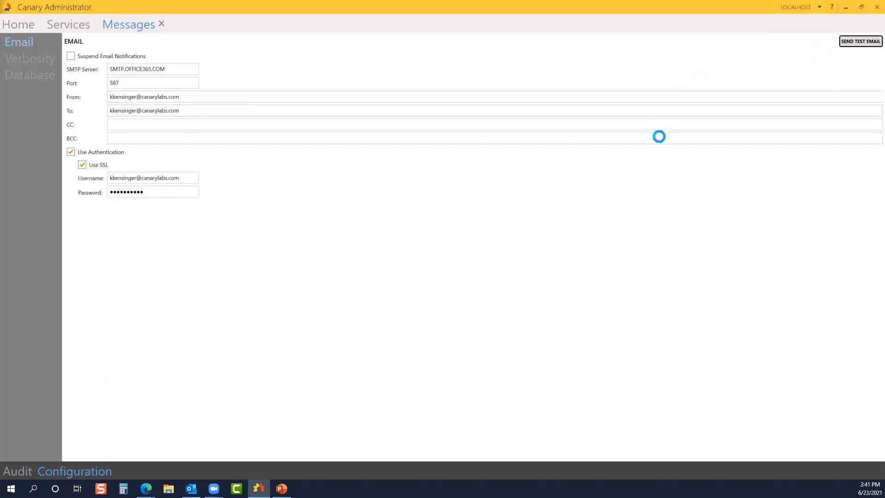
left_click(860, 41)
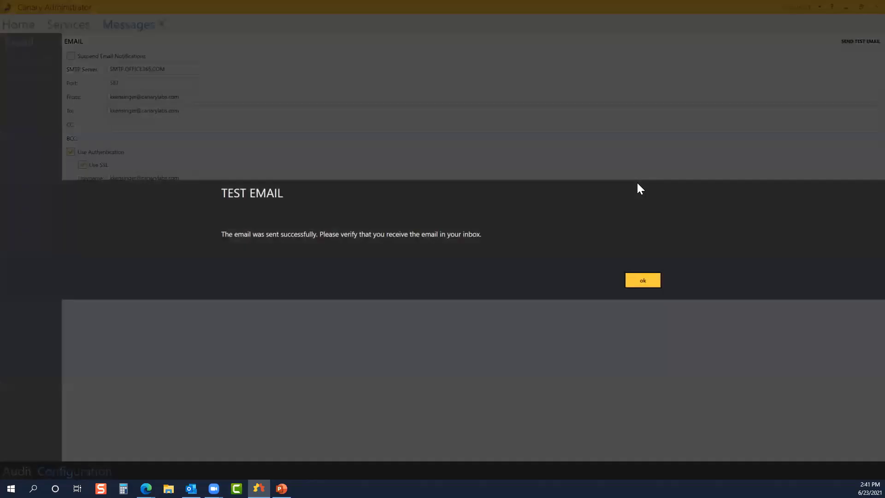
mouse_move(298, 251)
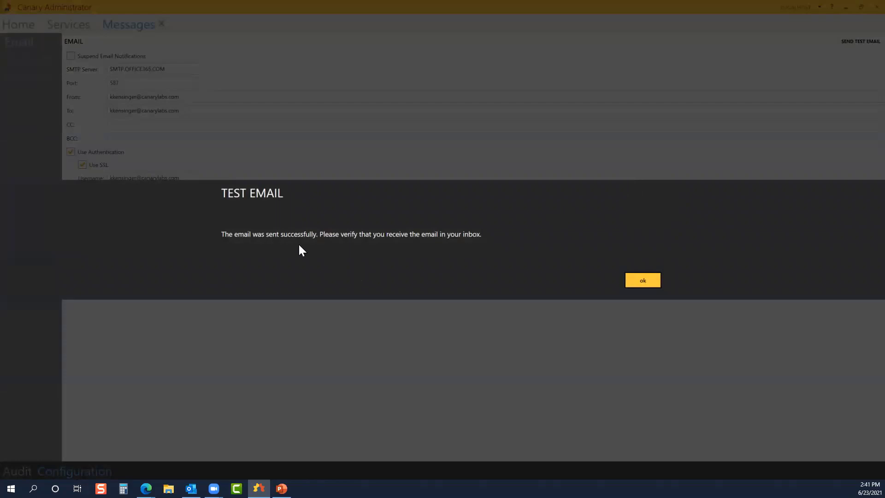
mouse_move(366, 258)
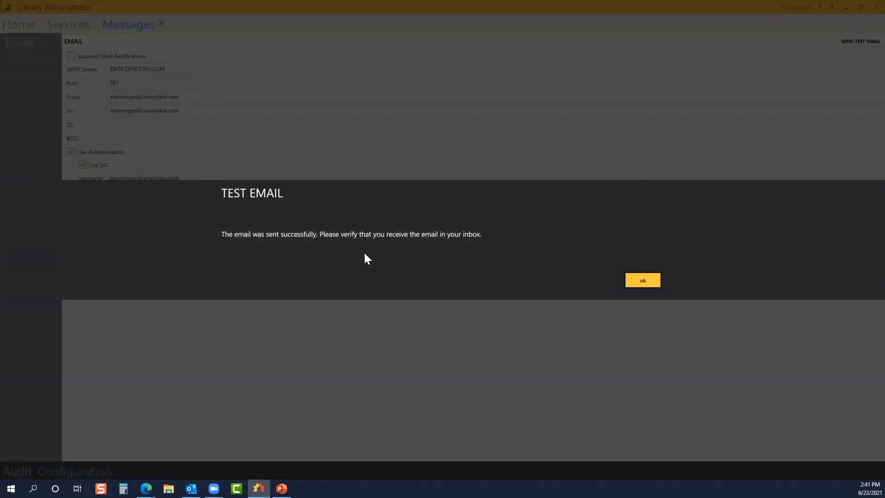
left_click(642, 280)
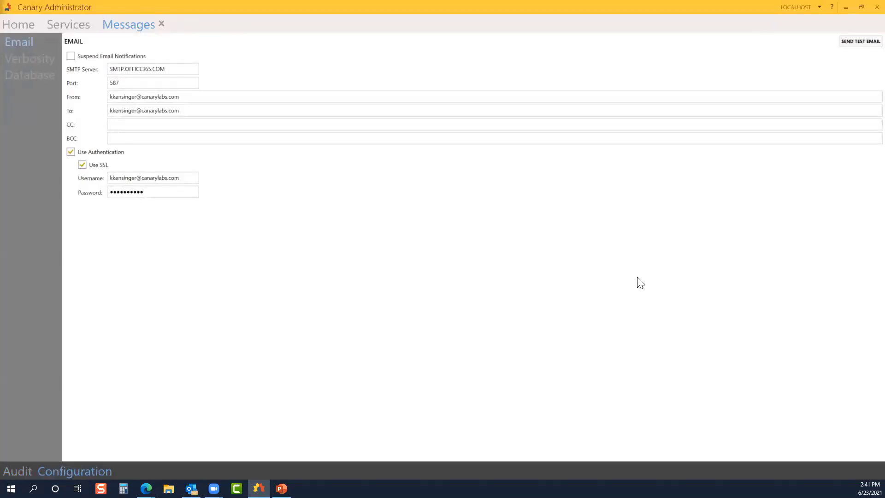
mouse_move(363, 217)
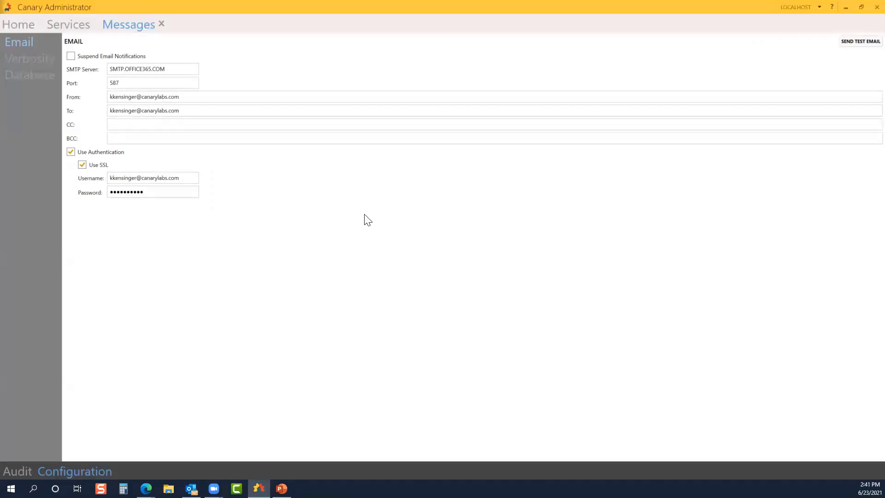
mouse_move(31, 46)
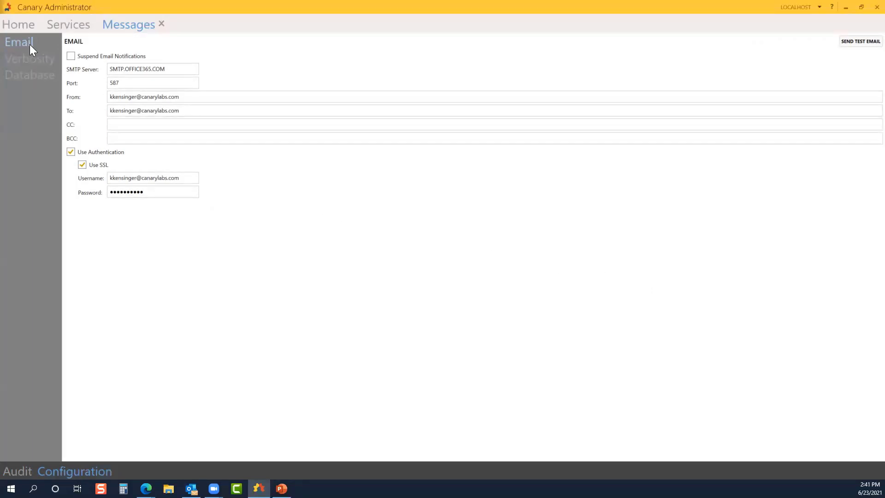
left_click(29, 59)
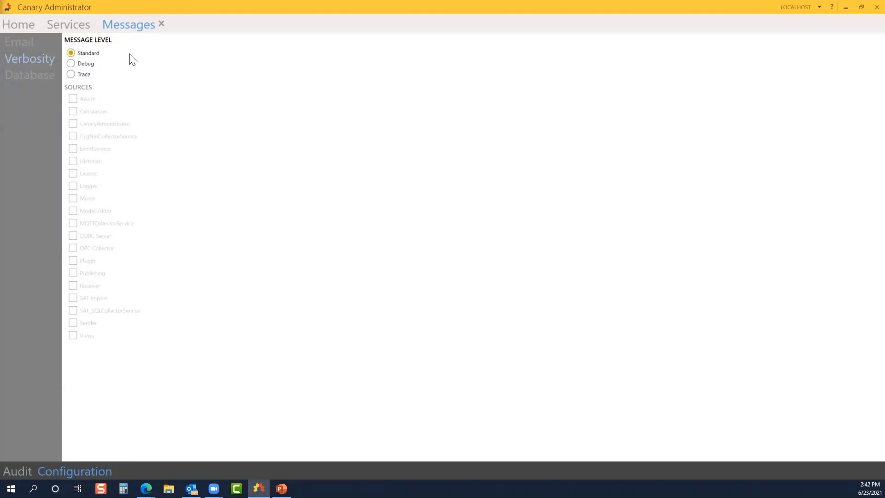
mouse_move(101, 65)
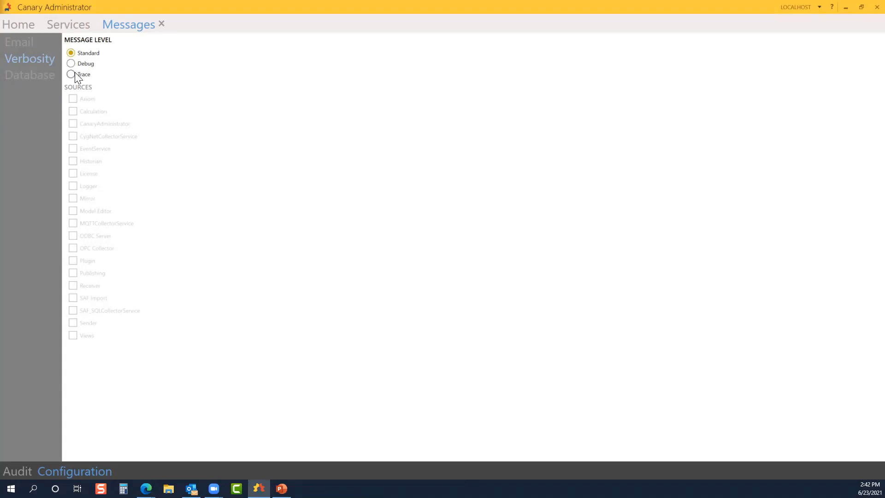
mouse_move(36, 83)
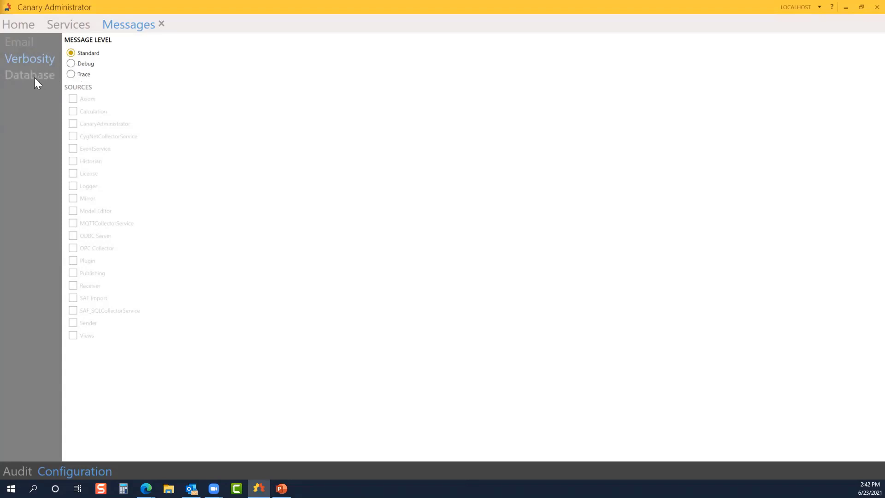
left_click(30, 74)
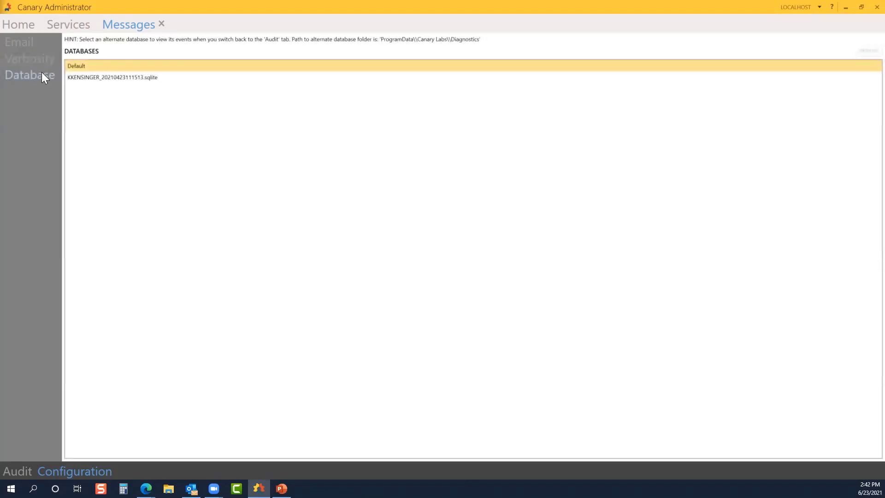
left_click(30, 59)
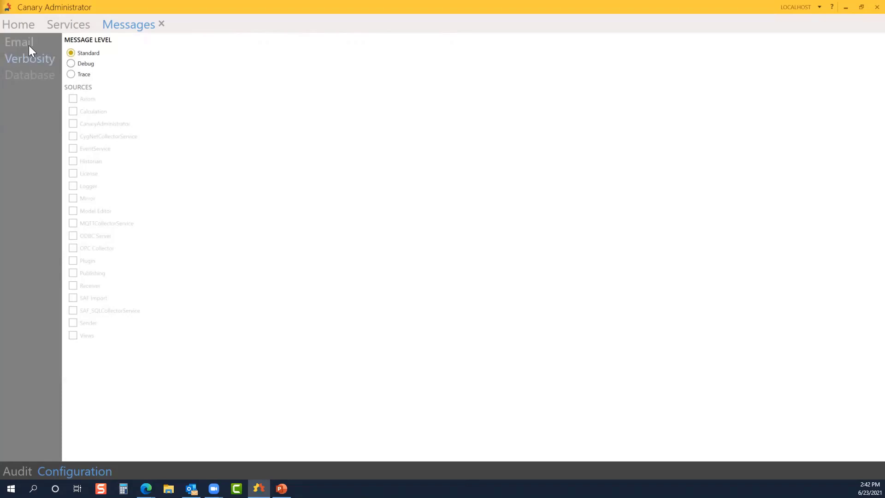
left_click(21, 42)
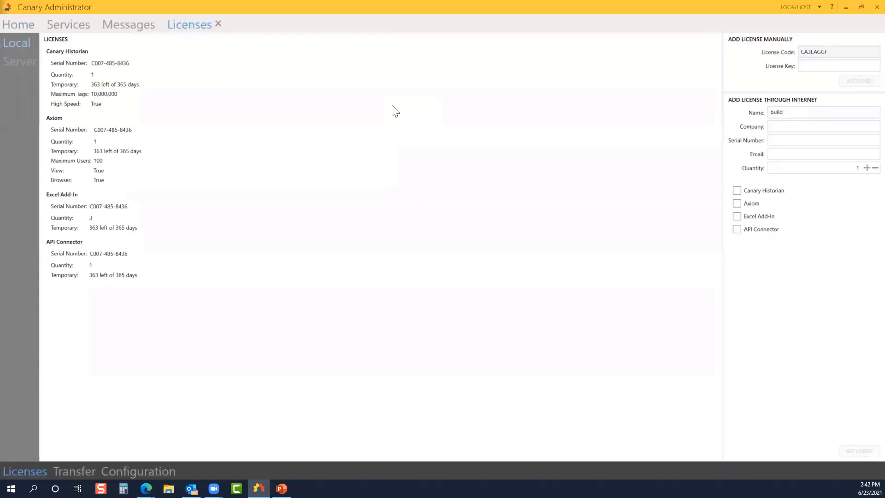
mouse_move(379, 129)
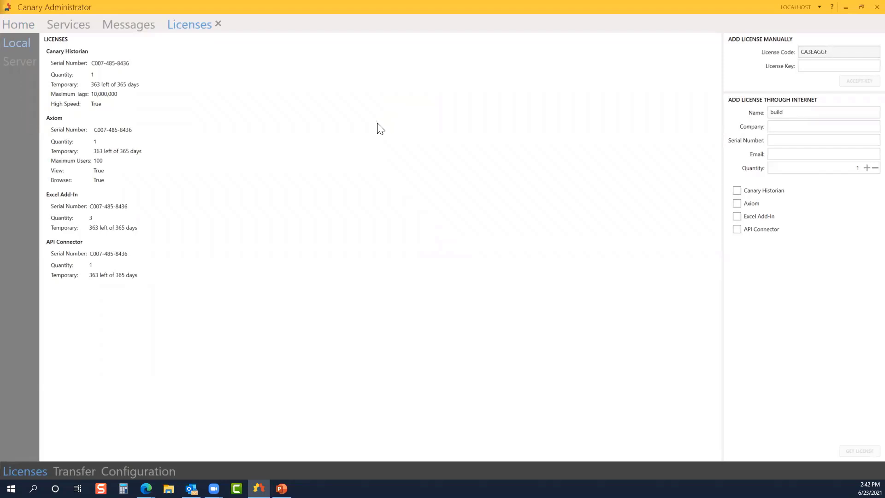
mouse_move(383, 122)
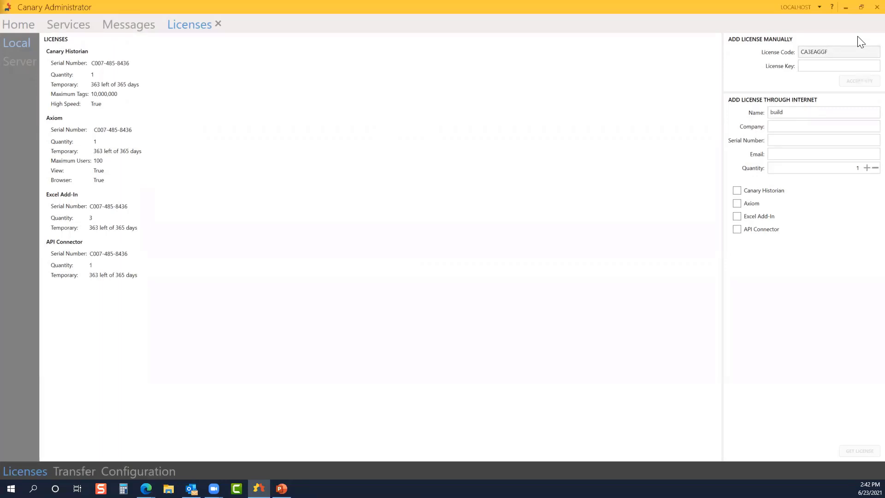
mouse_move(850, 127)
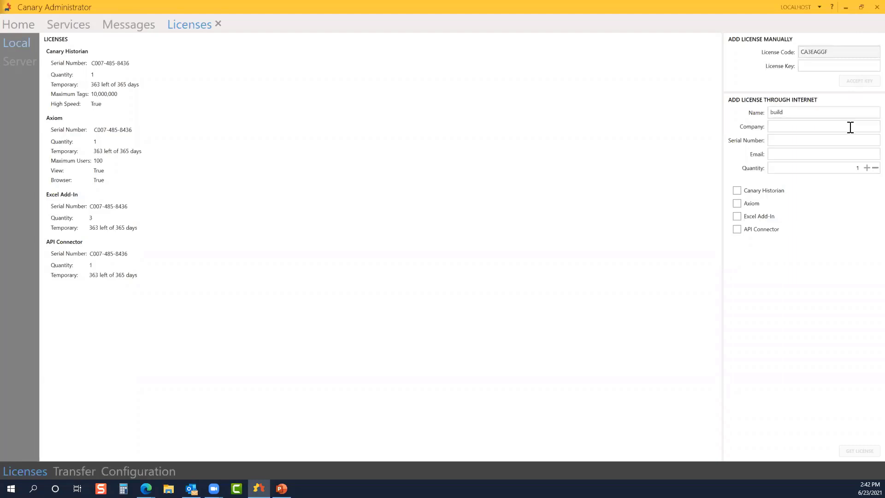
mouse_move(857, 180)
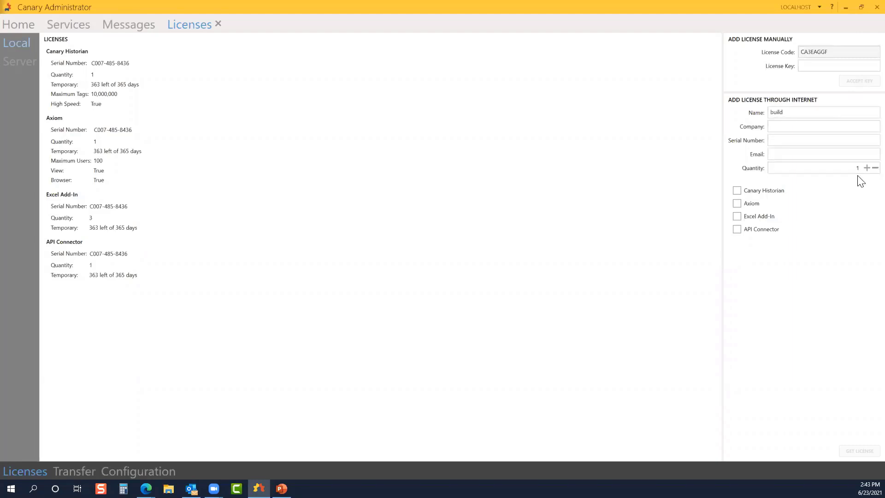
Step: View the Local license list beside the empty Add License form
left_click(800, 112)
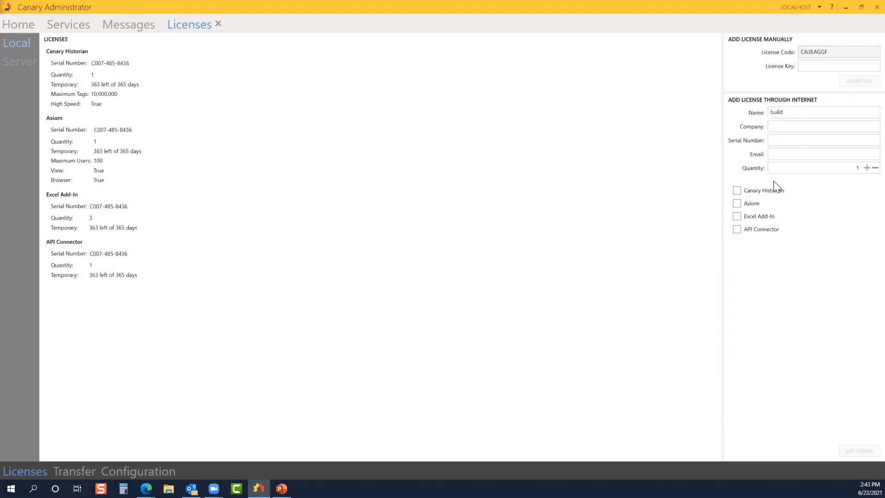
mouse_move(769, 241)
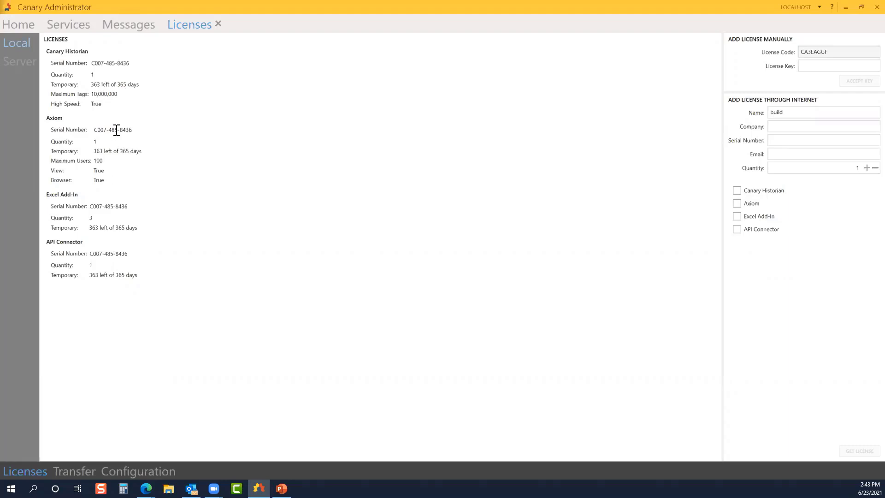
mouse_move(724, 88)
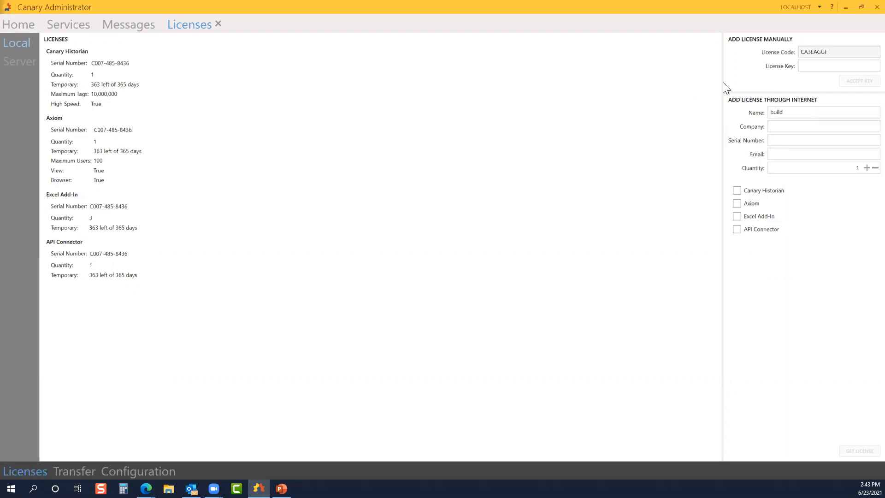
mouse_move(264, 5)
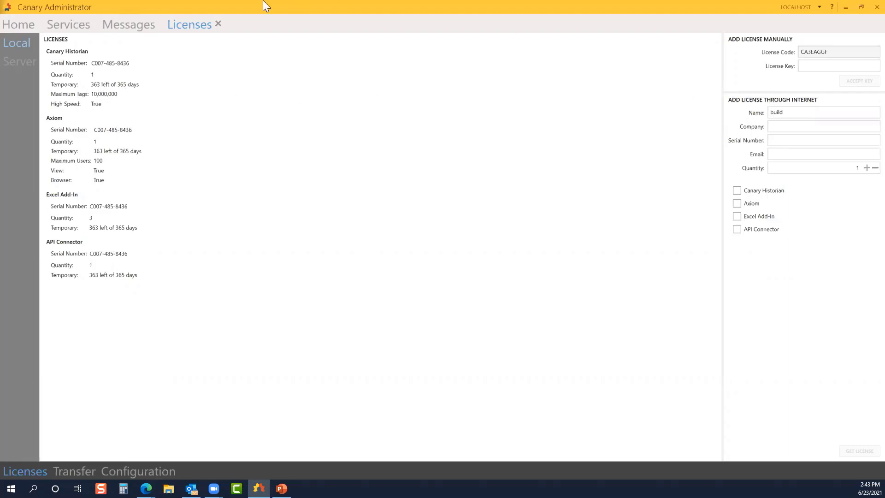
mouse_move(221, 28)
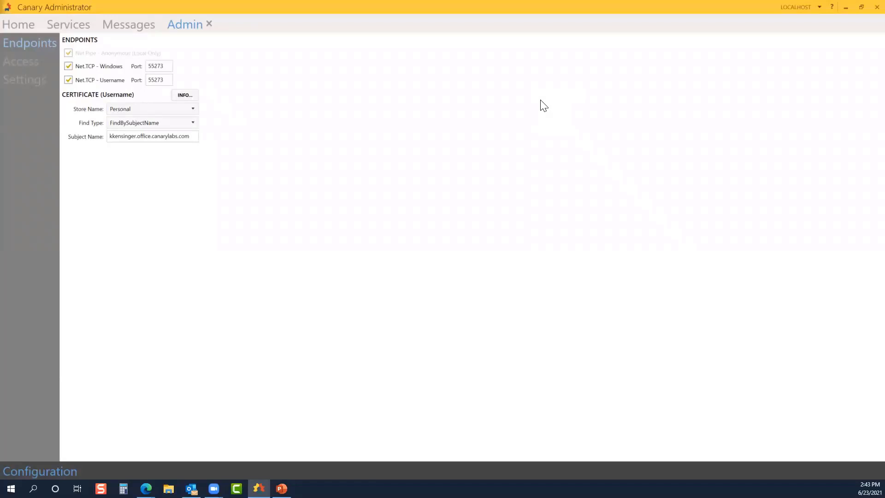
mouse_move(318, 83)
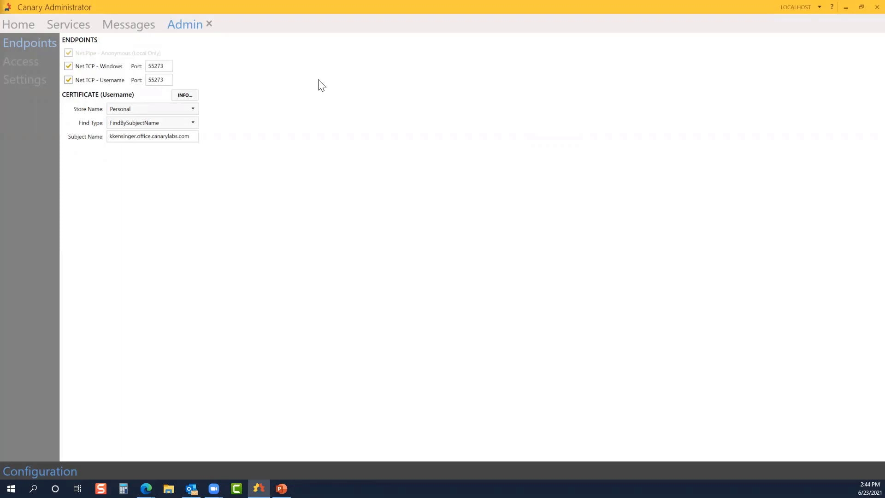
mouse_move(268, 88)
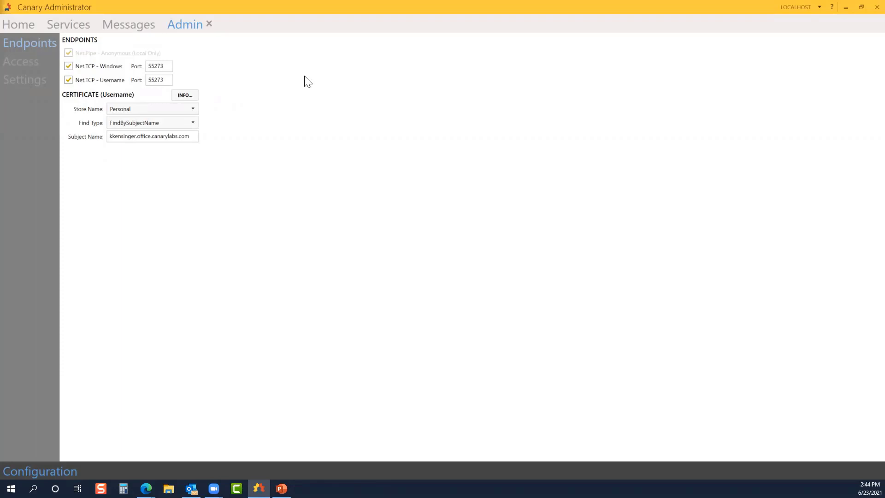
mouse_move(29, 68)
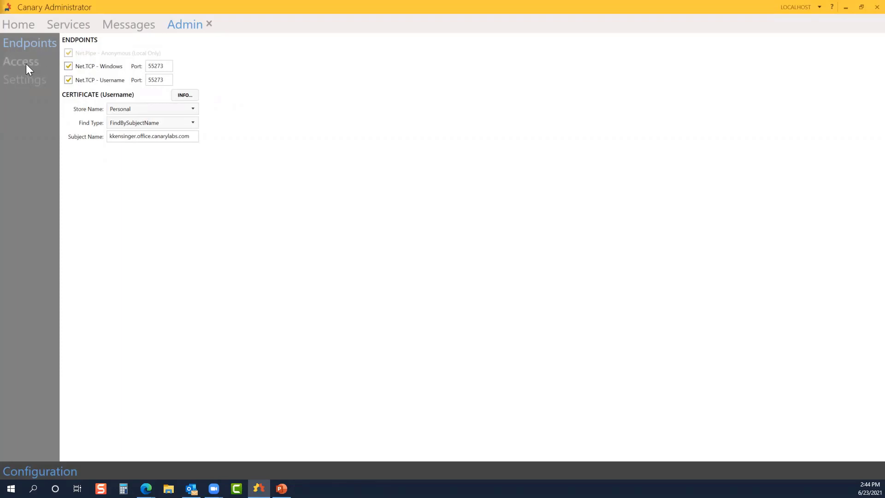
Step: Review the Allow/Deny access lists, then show the diagnostic health Settings page
left_click(21, 60)
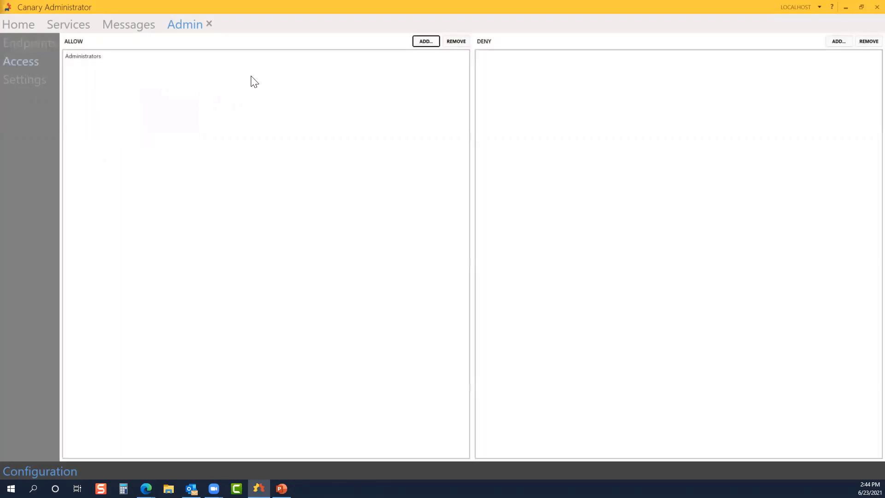
mouse_move(398, 64)
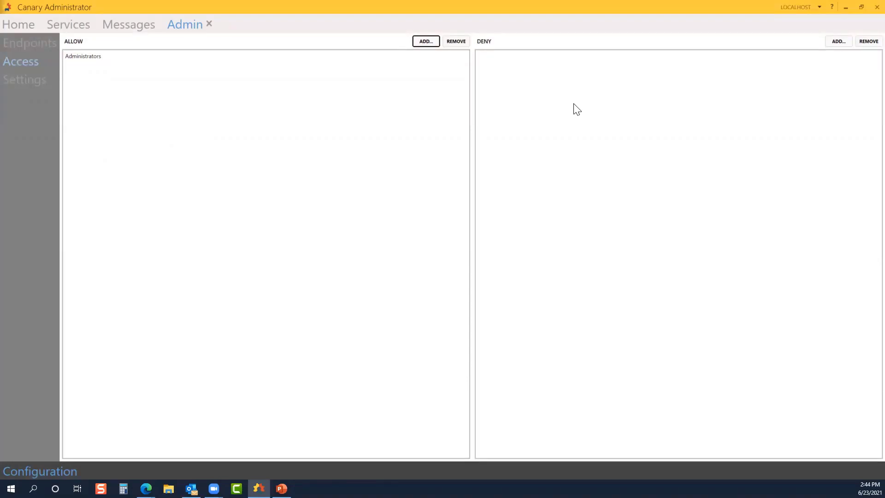
mouse_move(434, 89)
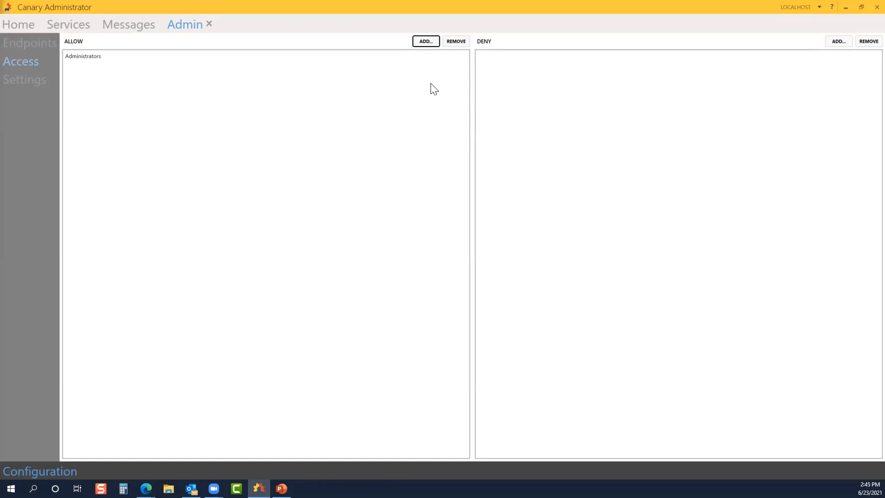
mouse_move(437, 88)
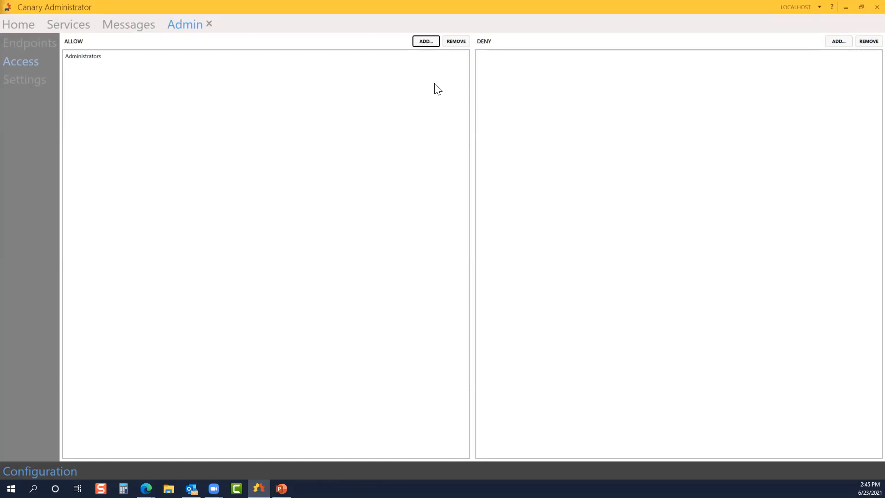
left_click(25, 80)
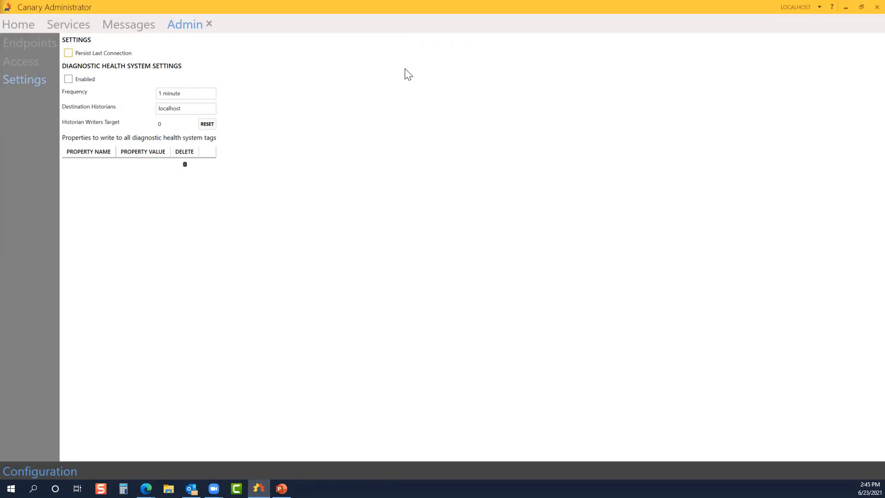
mouse_move(808, 22)
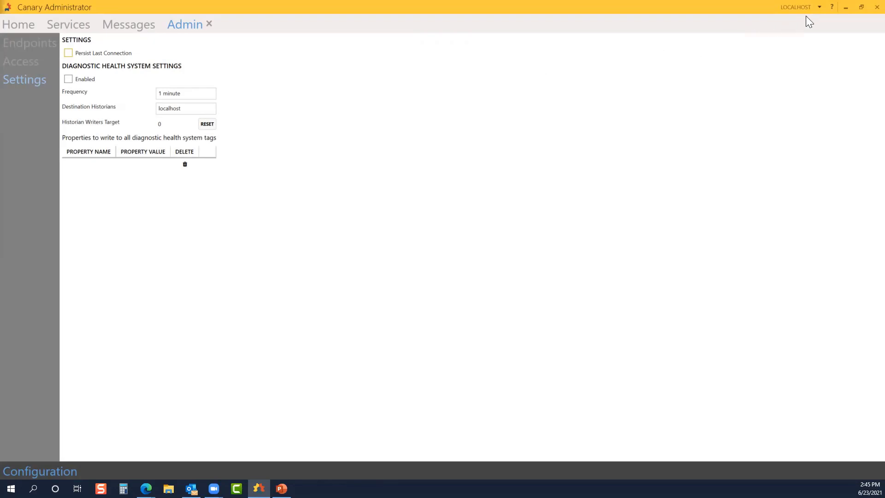
Step: Return to the Localhost home dashboard of status tiles
left_click(819, 6)
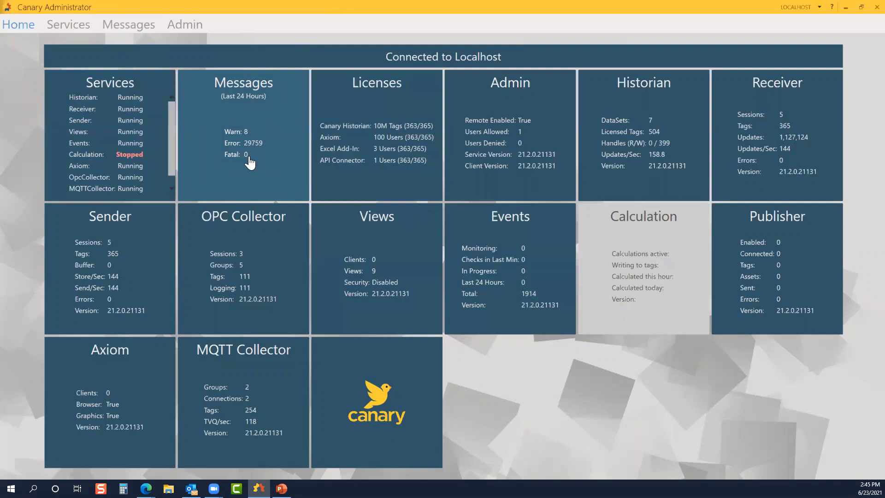
mouse_move(419, 174)
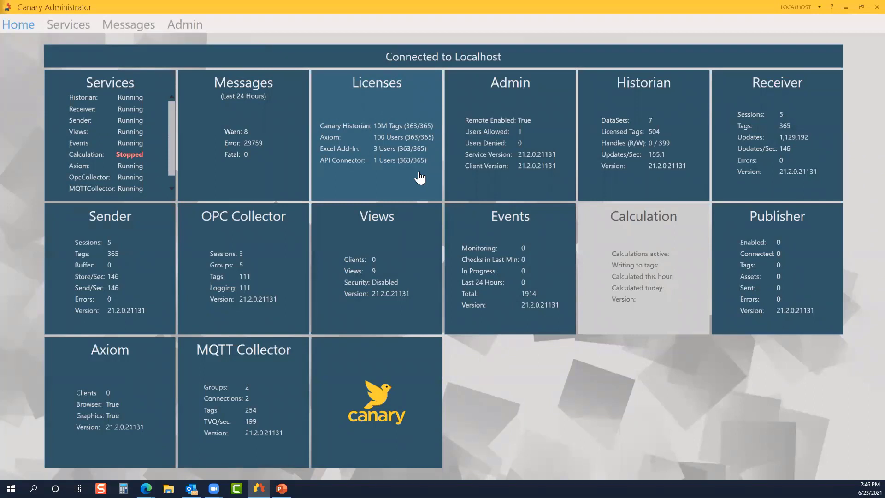
mouse_move(494, 181)
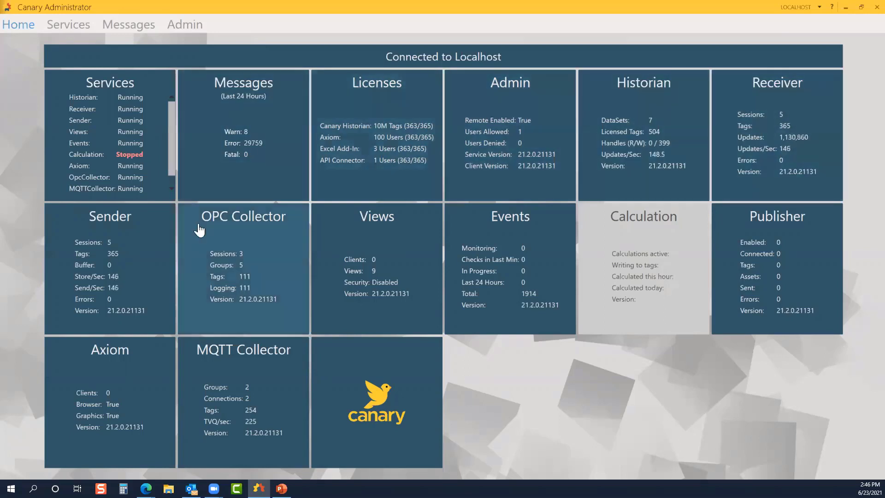
mouse_move(536, 258)
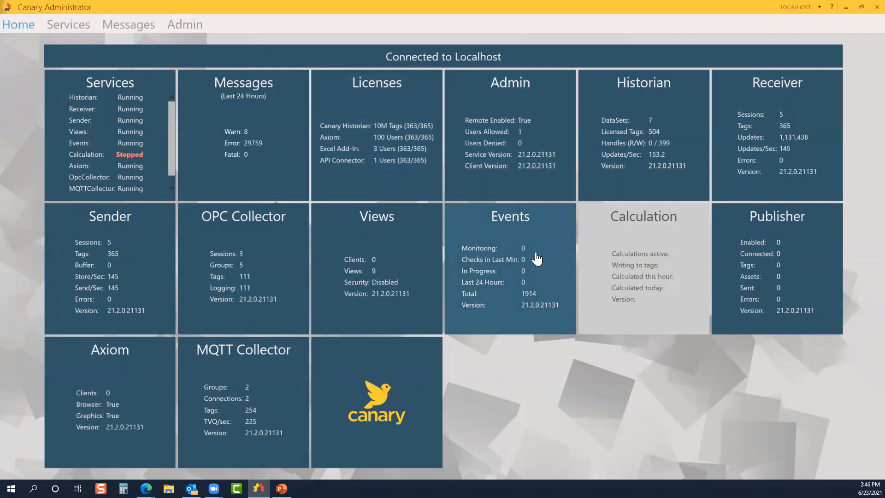
mouse_move(133, 167)
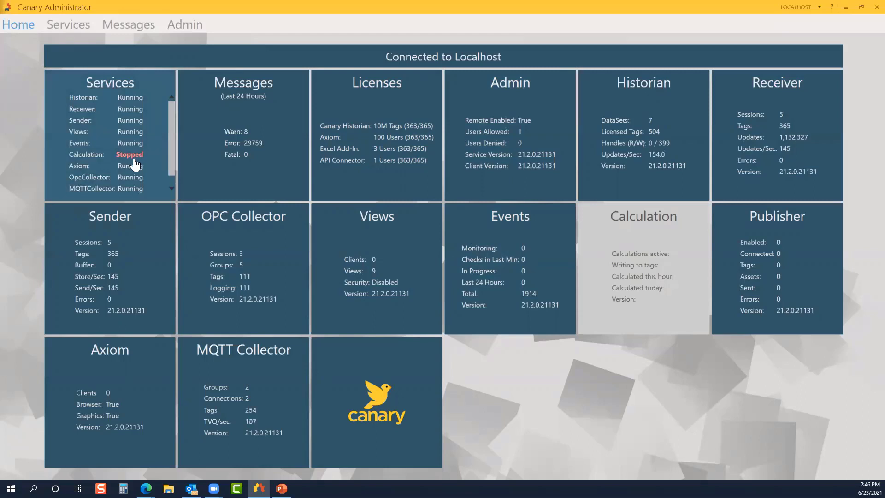
mouse_move(200, 31)
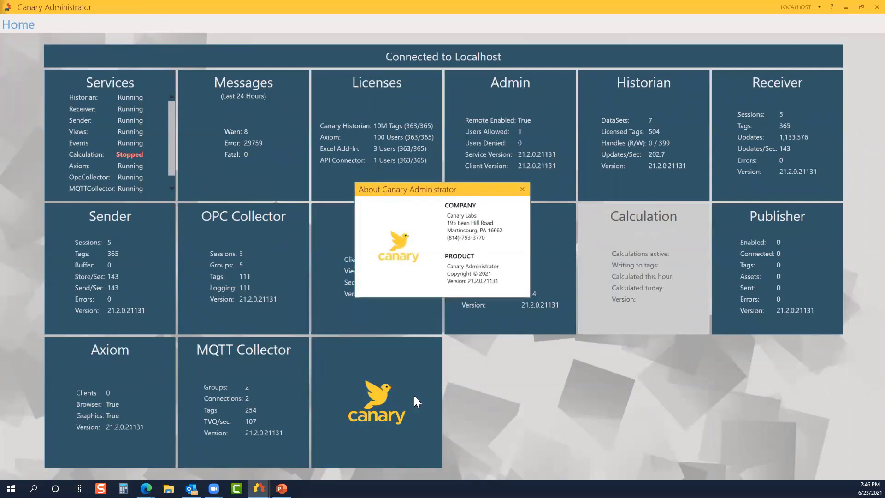
mouse_move(553, 315)
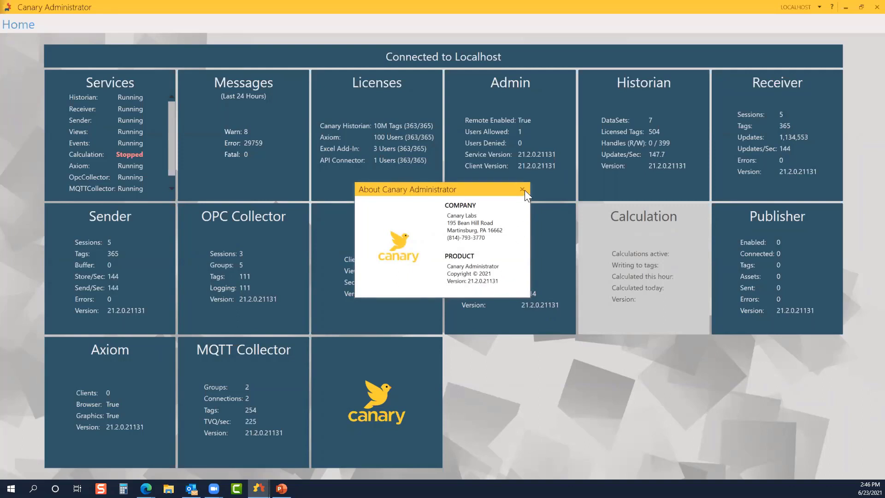
Step: Close the About Canary Administrator dialog
left_click(522, 189)
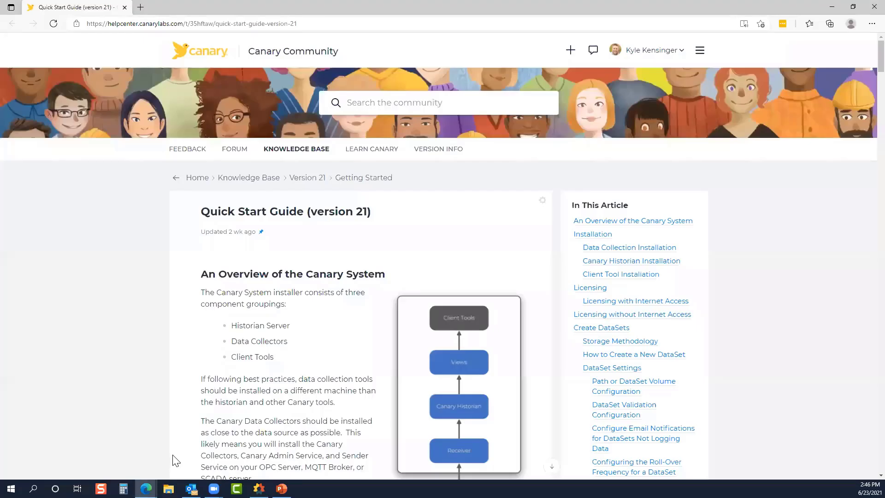
mouse_move(167, 225)
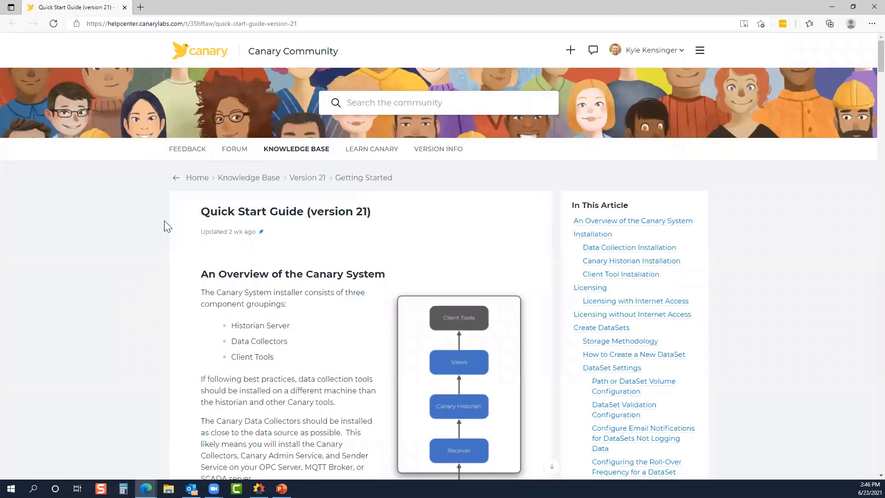
mouse_move(283, 78)
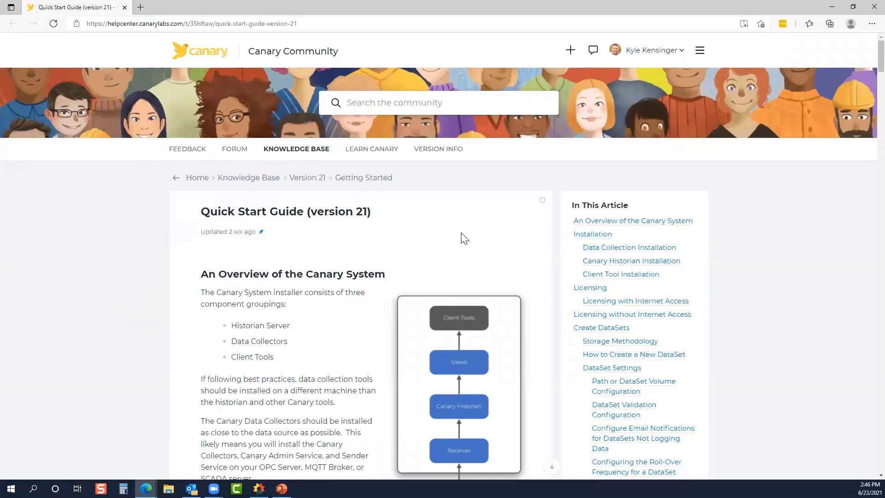
scroll("down", 3)
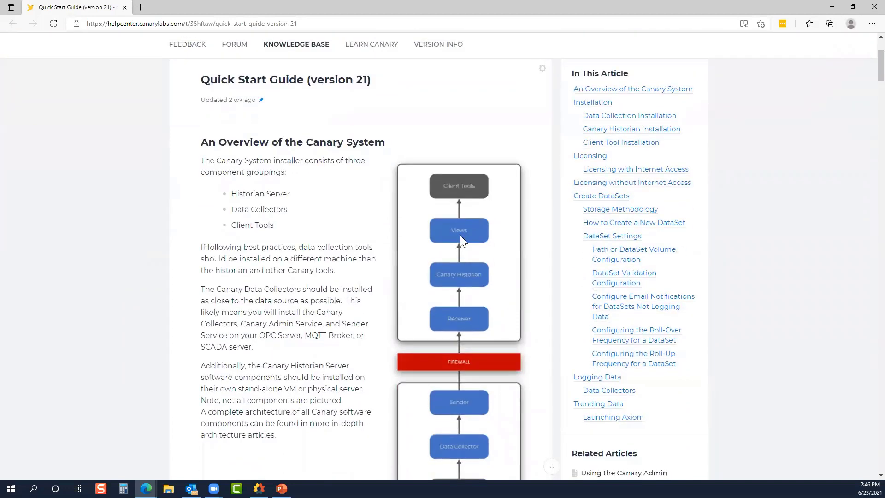
scroll("down", 3)
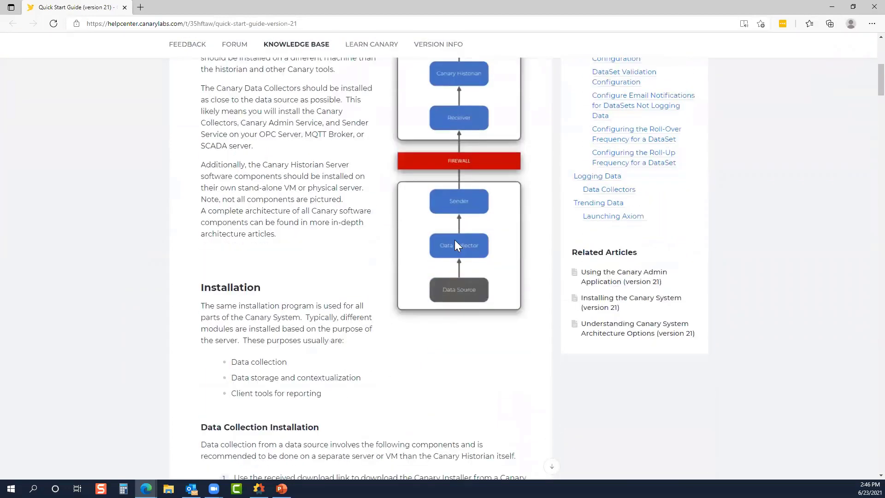
scroll("down", 3)
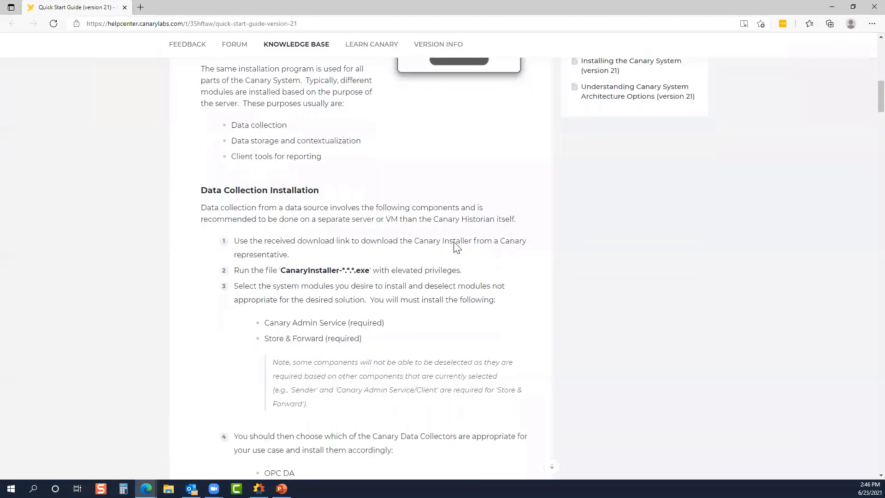
scroll("down", 3)
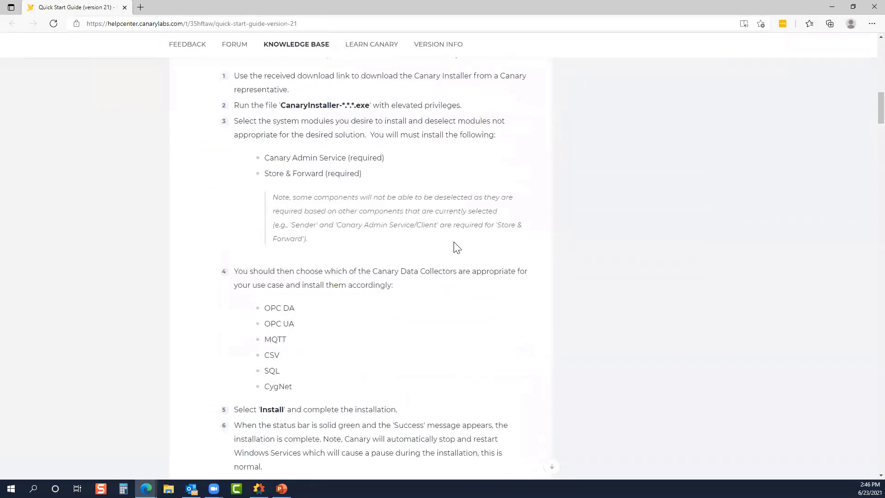
scroll("down", 3)
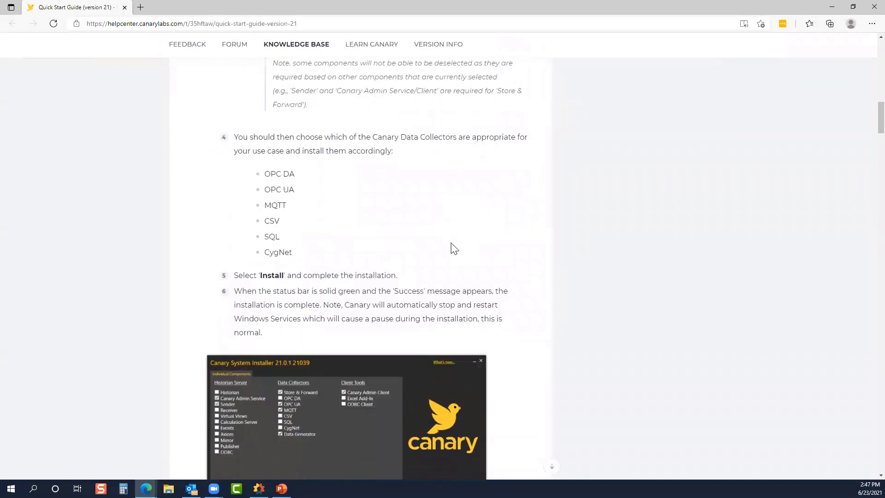
scroll("down", 3)
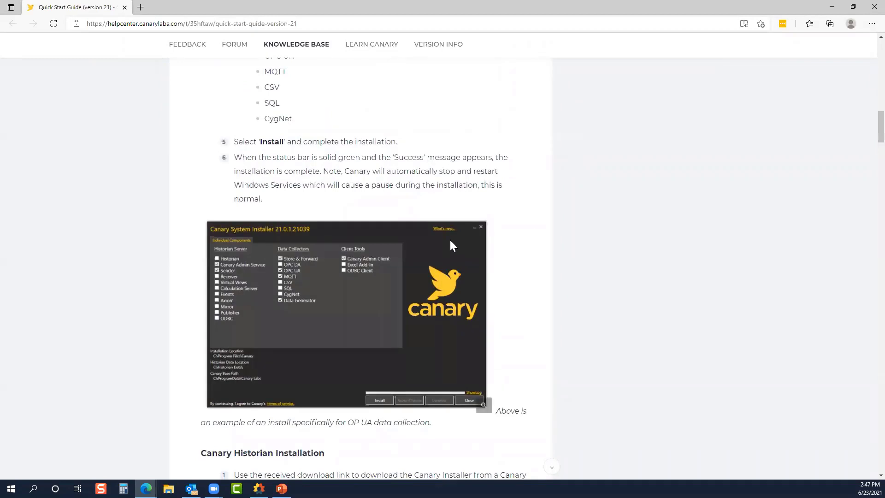
mouse_move(488, 240)
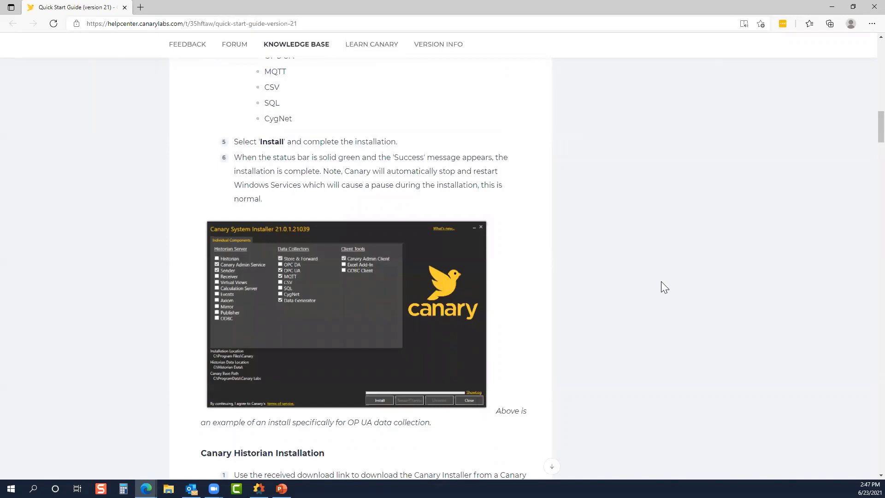
mouse_move(637, 279)
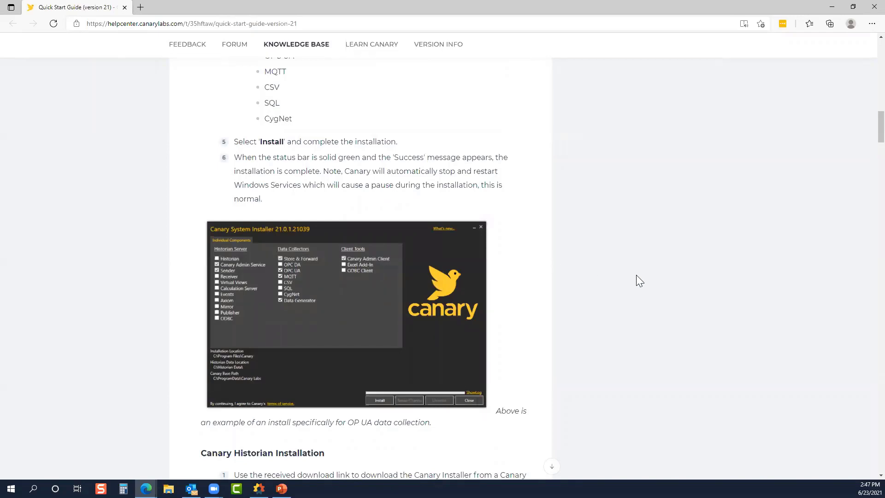
mouse_move(636, 282)
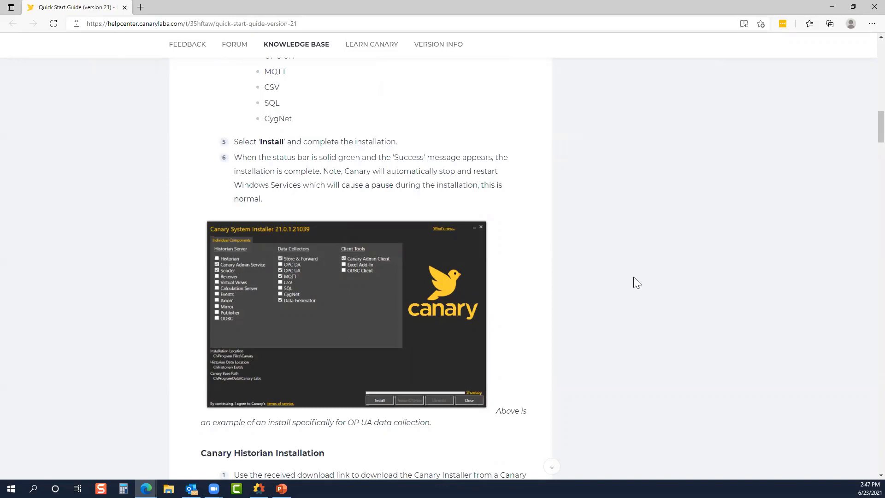
mouse_move(634, 285)
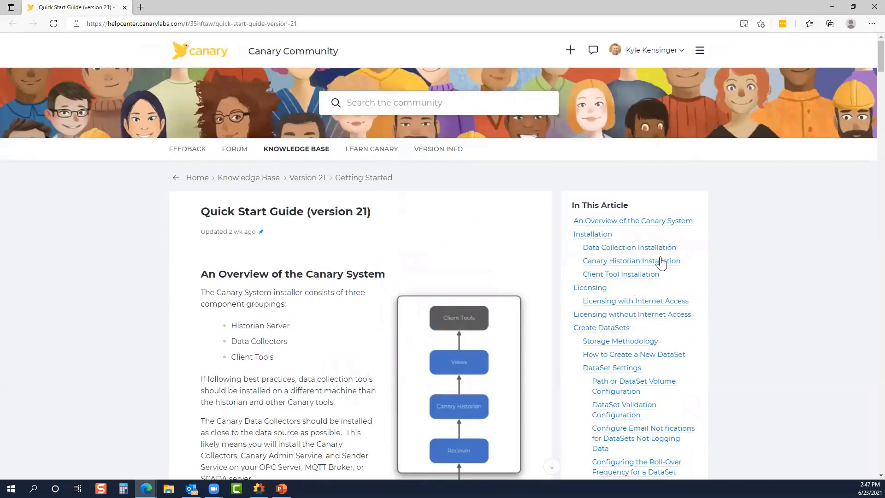
mouse_move(648, 264)
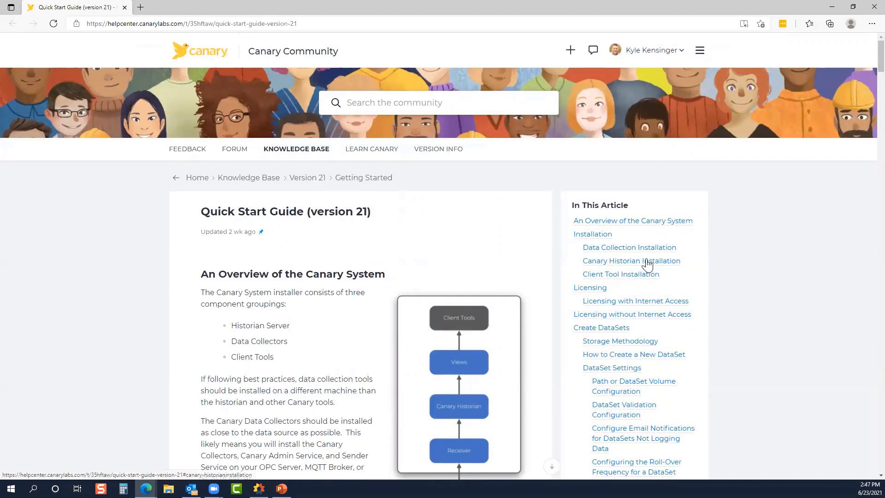
mouse_move(467, 237)
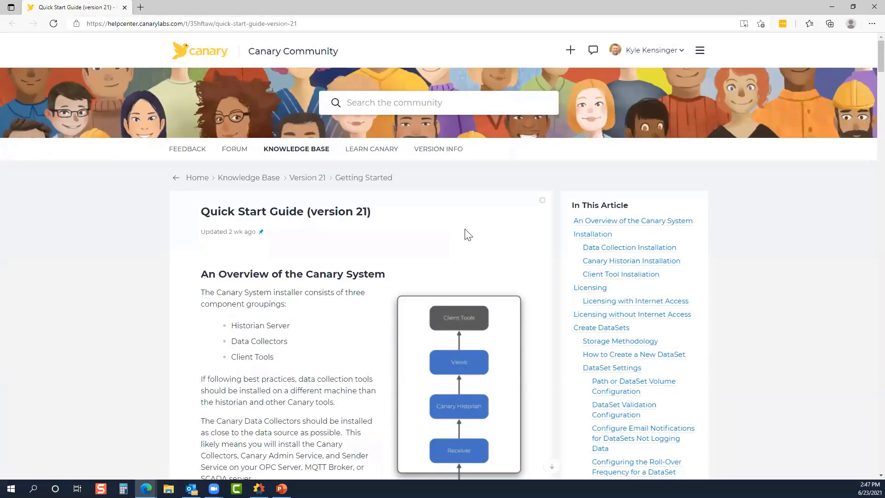
mouse_move(496, 224)
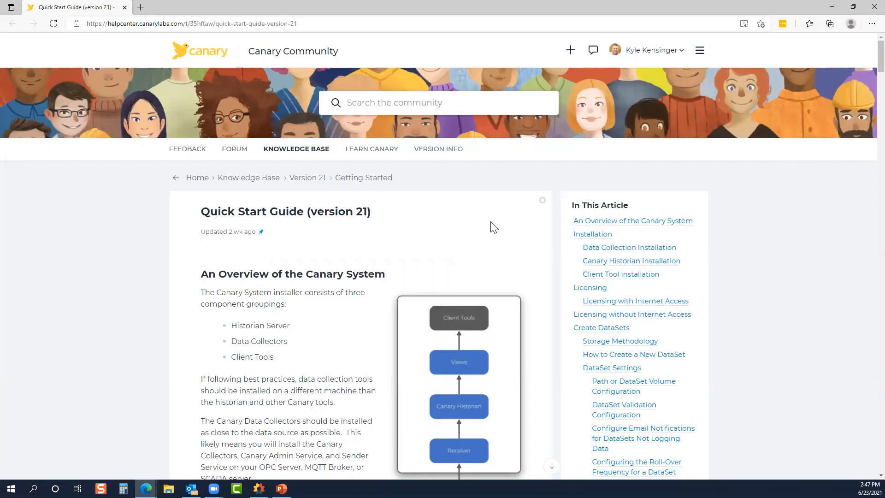
mouse_move(488, 230)
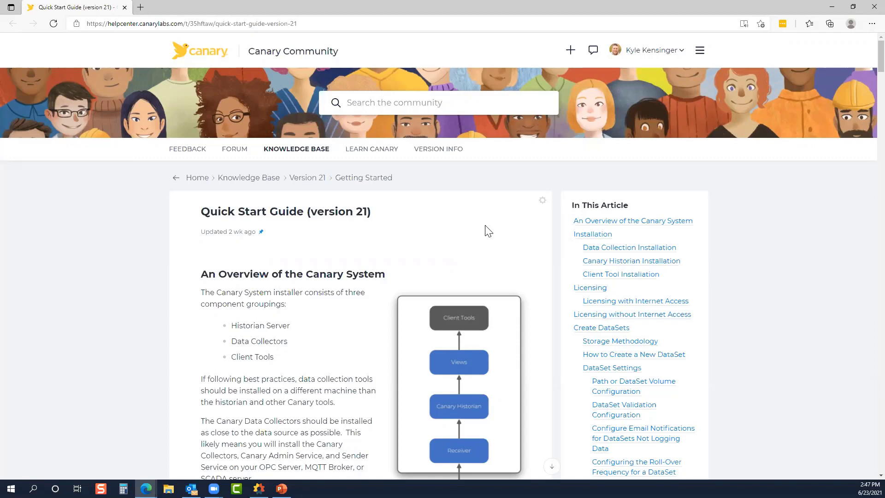
mouse_move(226, 155)
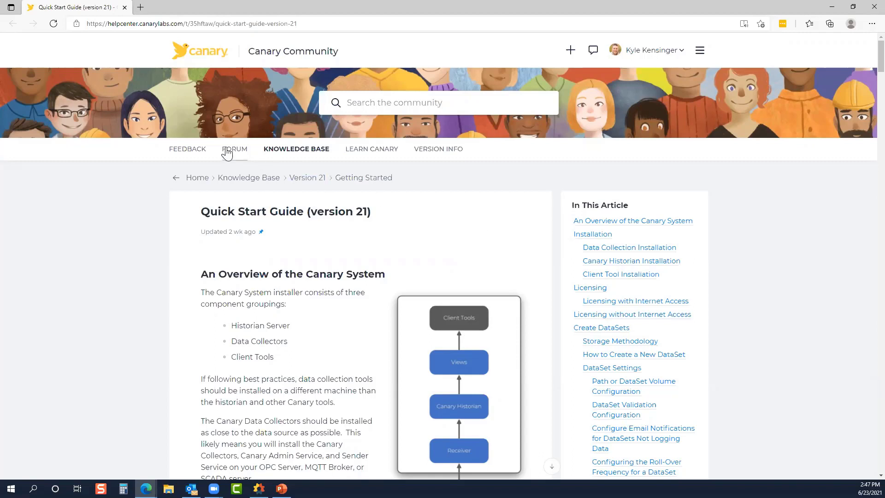
Step: Open the community Forum listing the Axiom Showcase and Questions & Answers categories
left_click(235, 149)
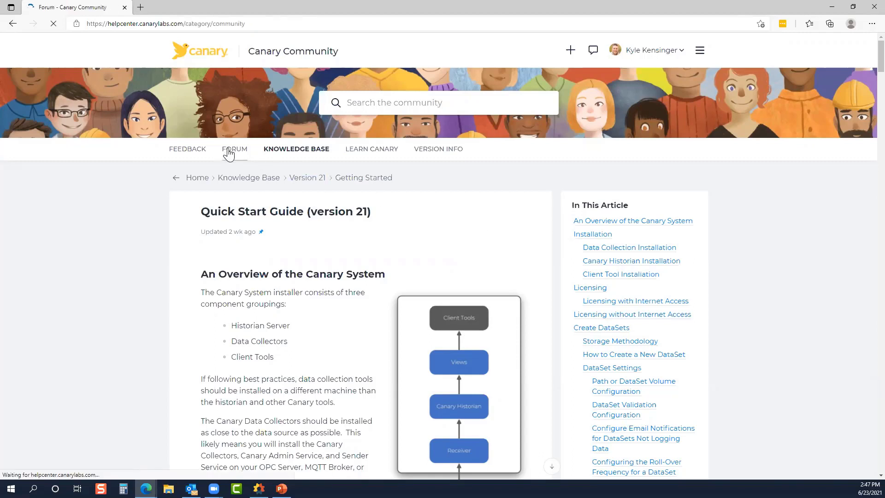
left_click(234, 148)
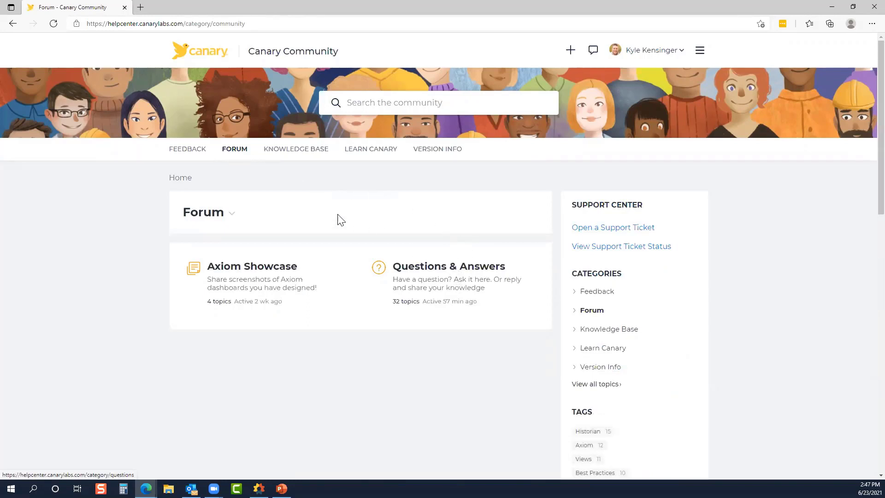
mouse_move(367, 206)
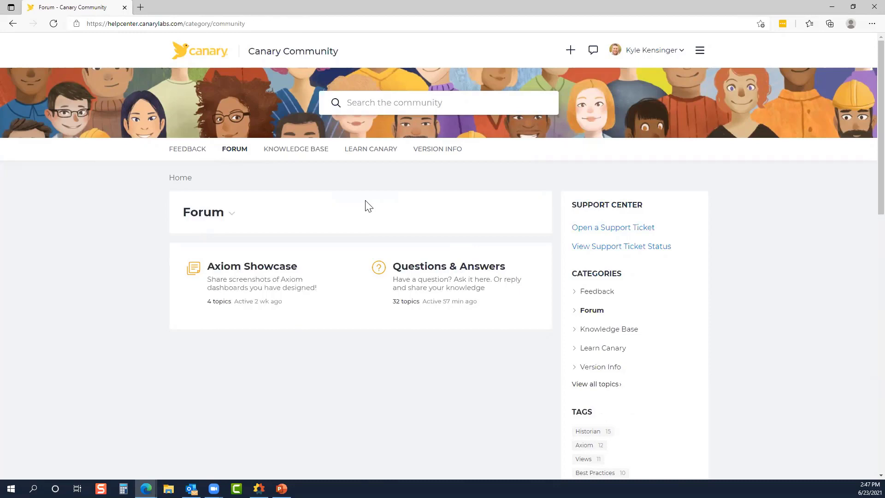
mouse_move(361, 203)
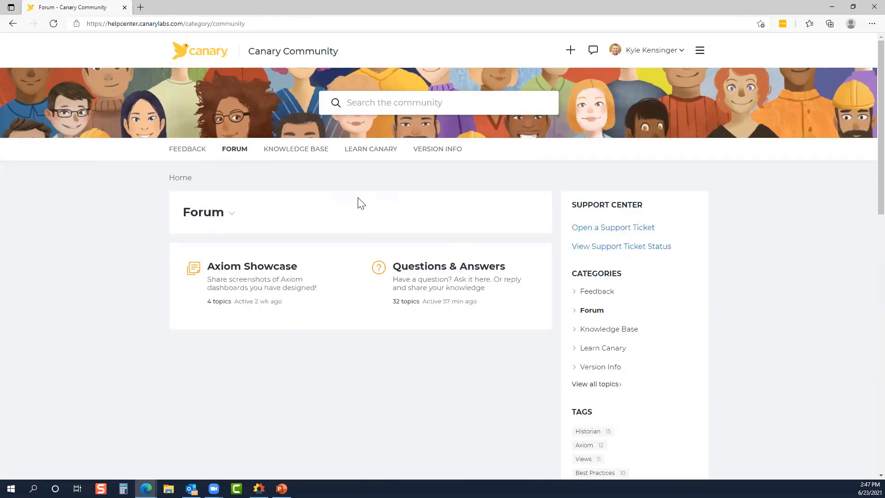
mouse_move(270, 433)
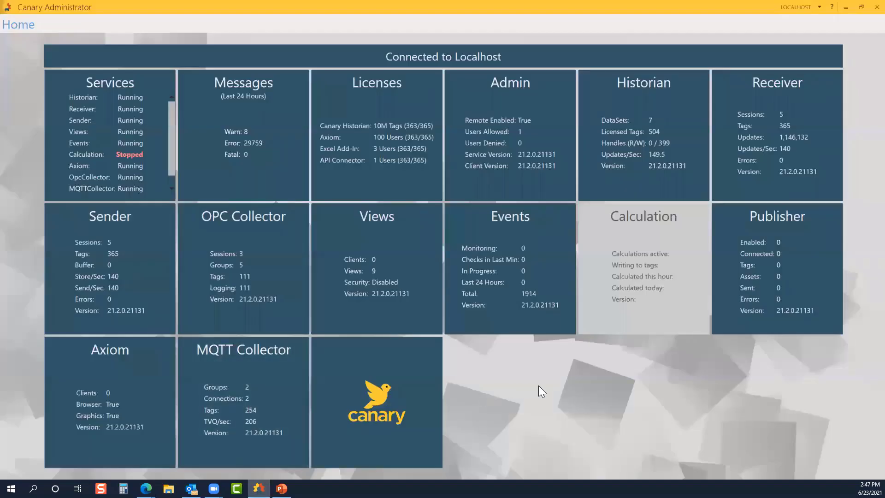
mouse_move(498, 345)
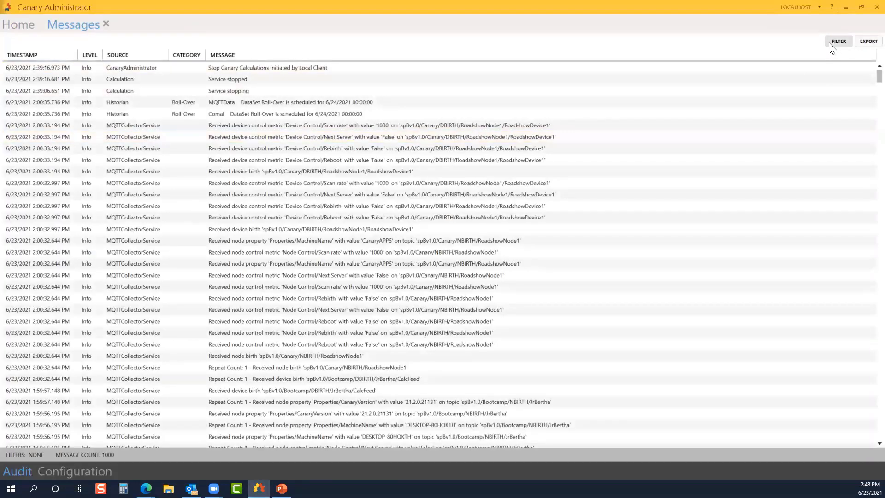
Step: Show the Messages configuration with its verbosity settings at Standard message level
left_click(74, 470)
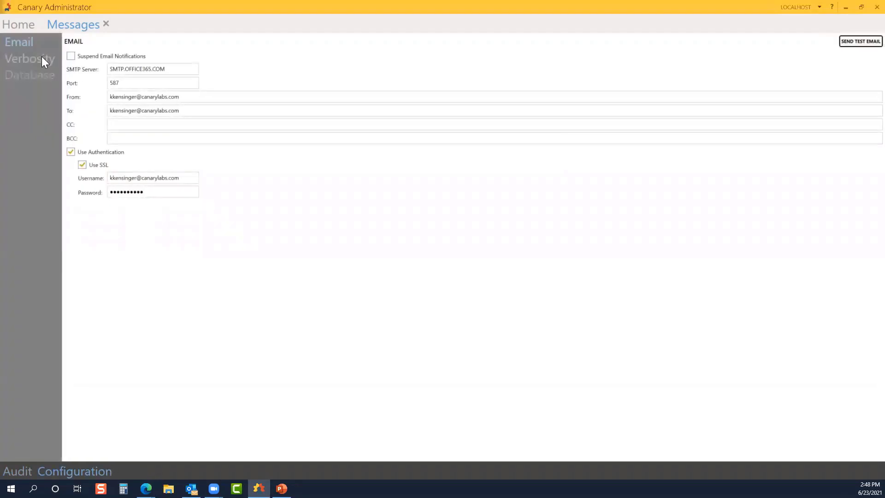
left_click(29, 59)
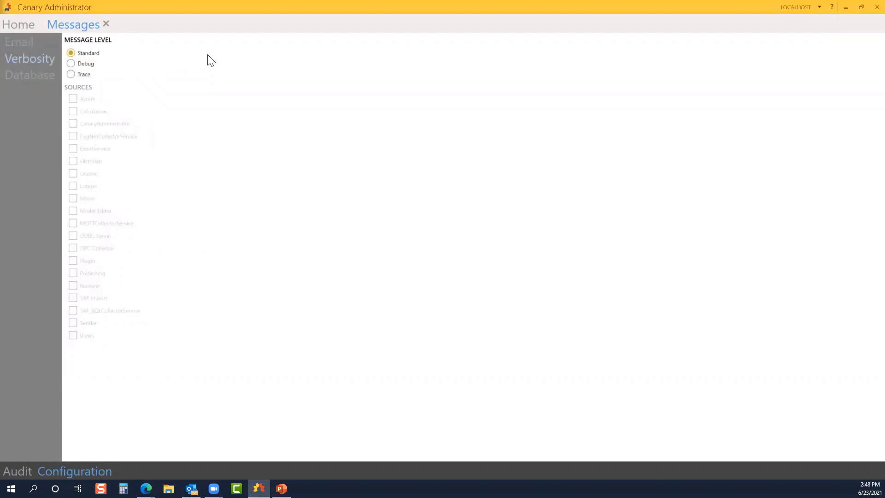
mouse_move(197, 64)
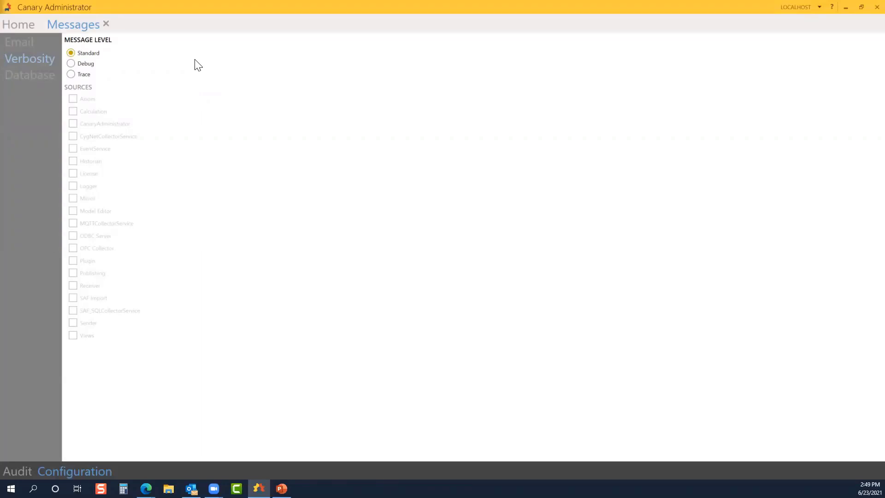
mouse_move(40, 48)
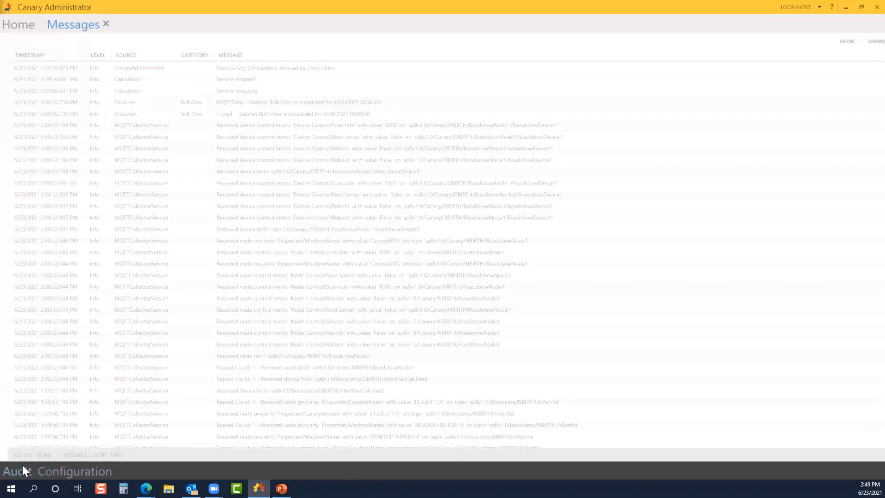
left_click(845, 29)
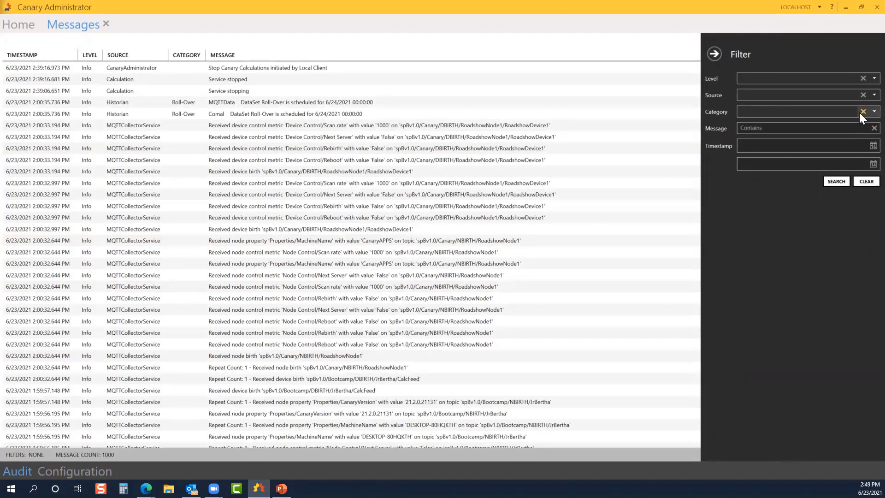
mouse_move(869, 86)
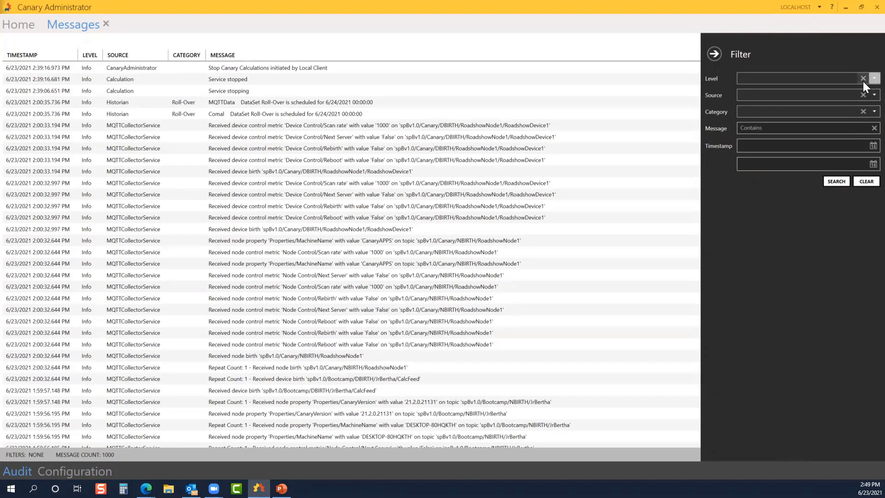
mouse_move(686, 64)
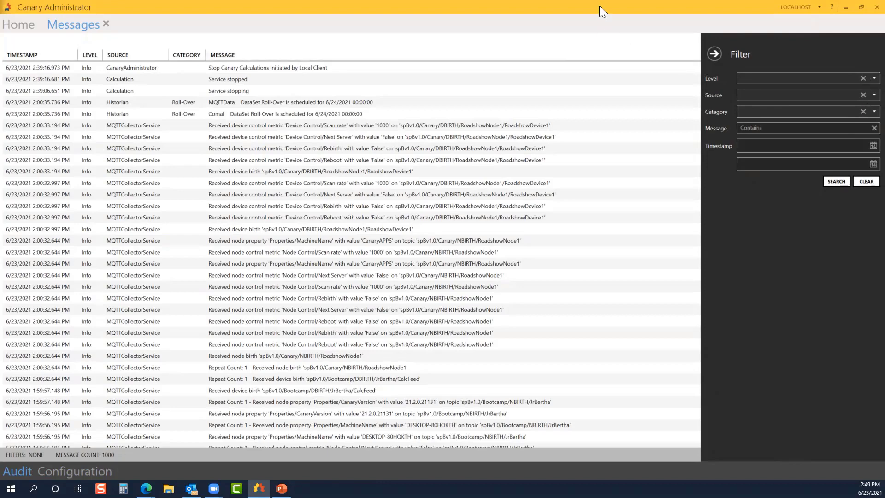
mouse_move(605, 58)
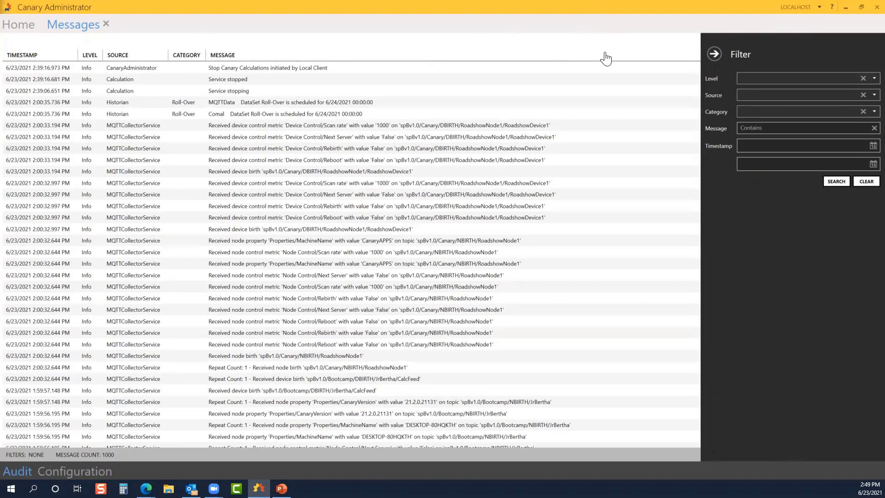
left_click(714, 54)
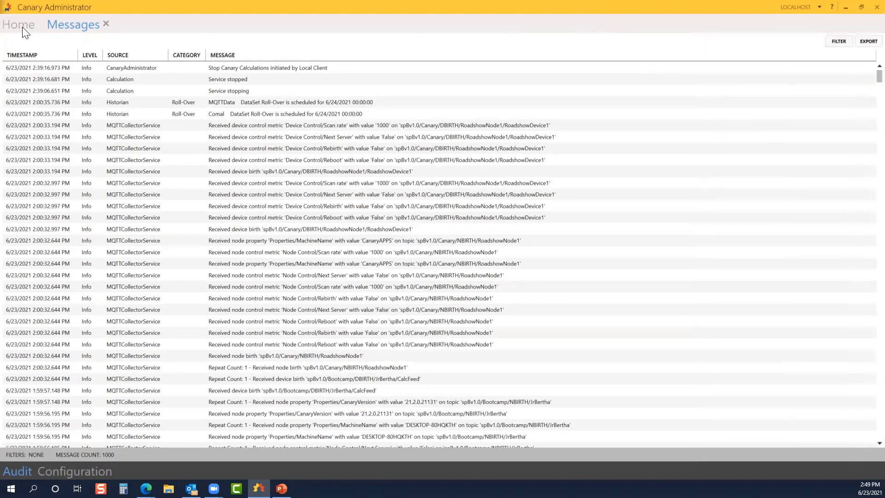
Step: Return to the Localhost home dashboard and check the server list without switching servers
left_click(18, 25)
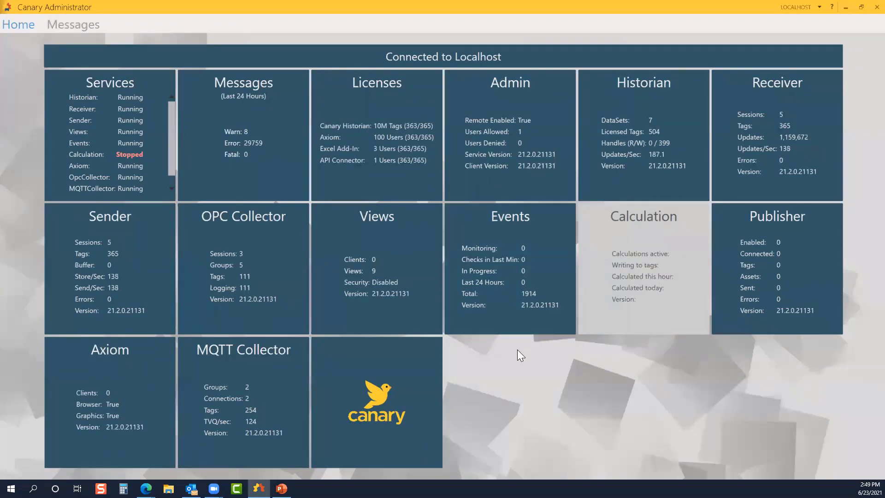
mouse_move(531, 368)
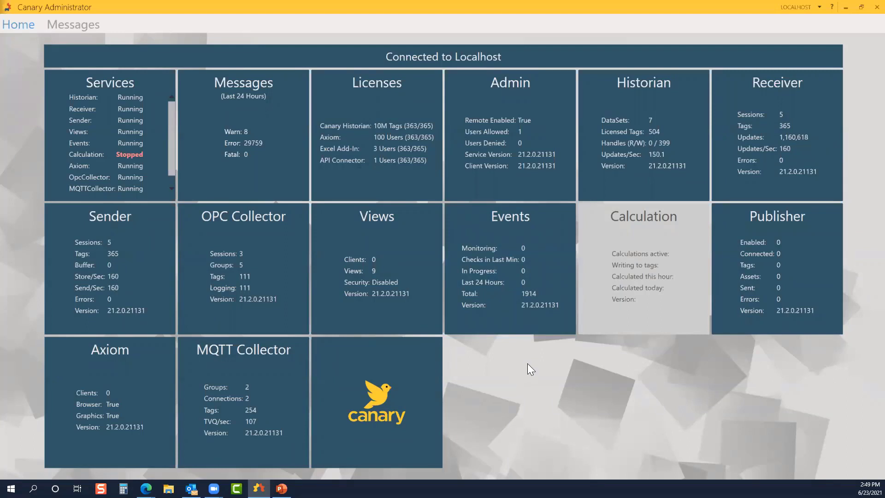
mouse_move(520, 370)
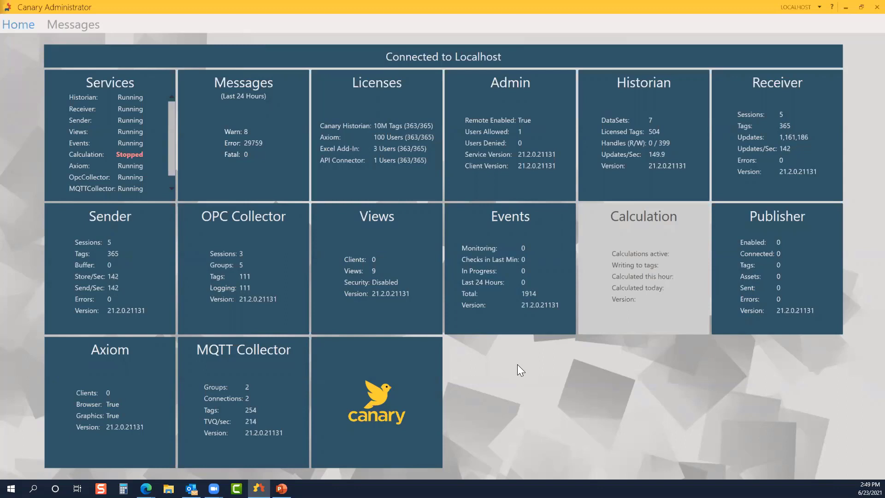
mouse_move(524, 372)
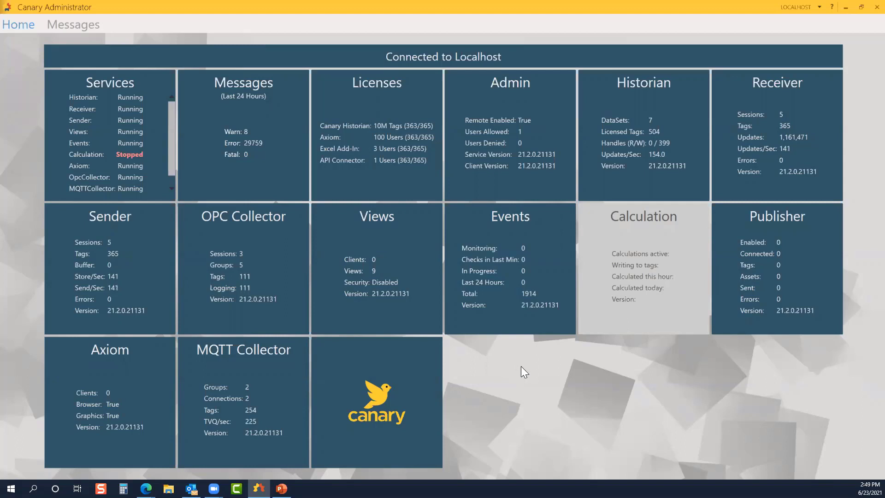
mouse_move(517, 376)
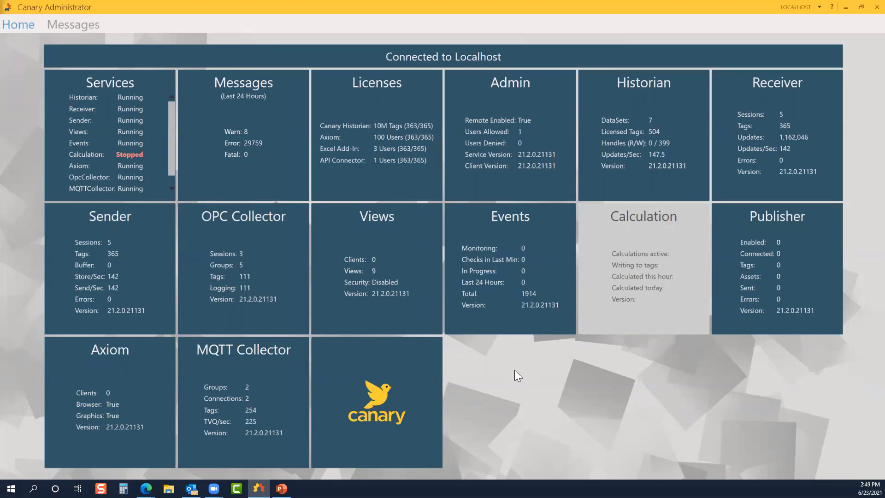
mouse_move(522, 373)
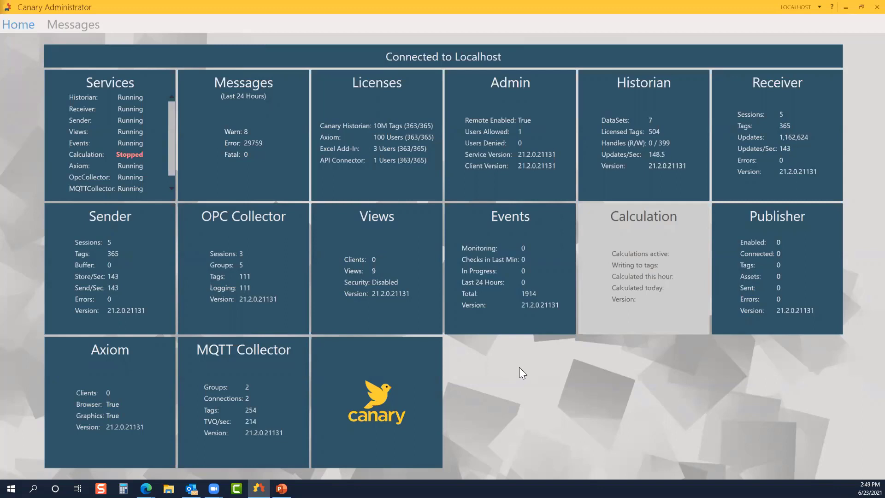
mouse_move(505, 368)
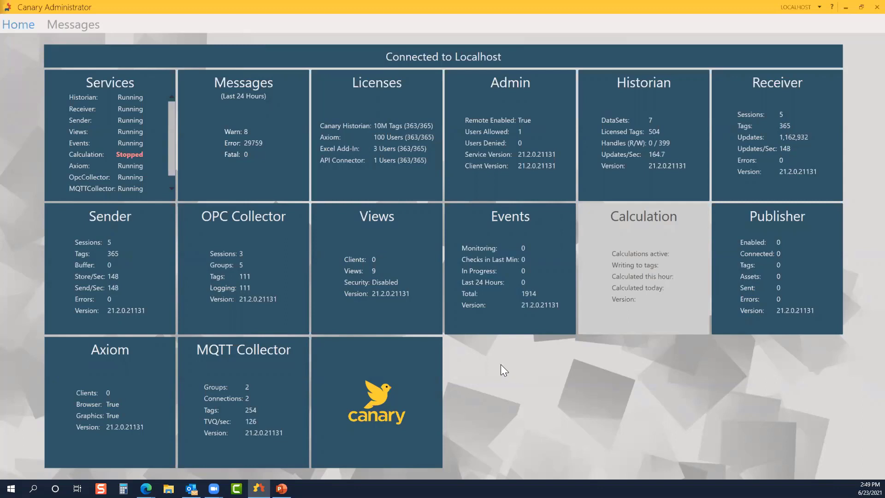
mouse_move(391, 293)
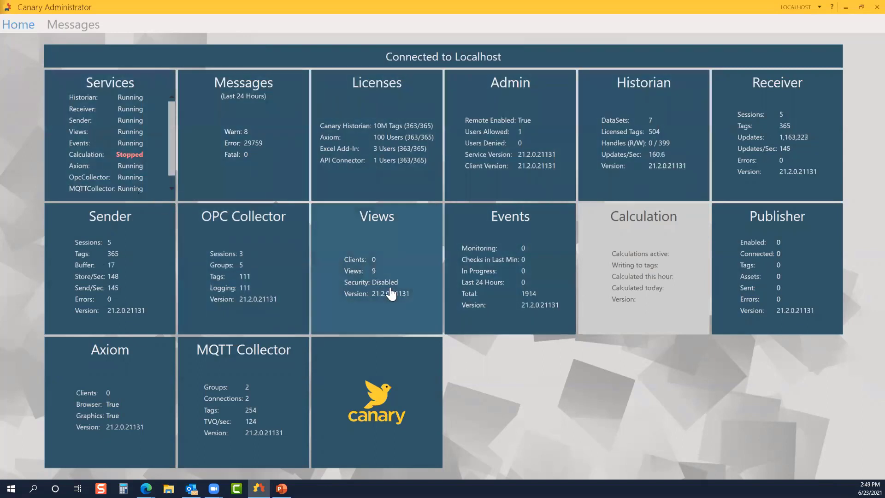
mouse_move(511, 413)
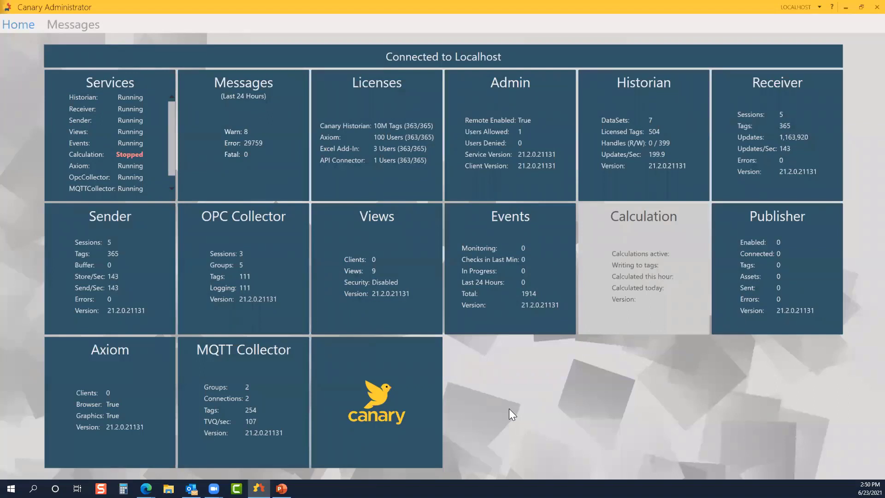
mouse_move(520, 403)
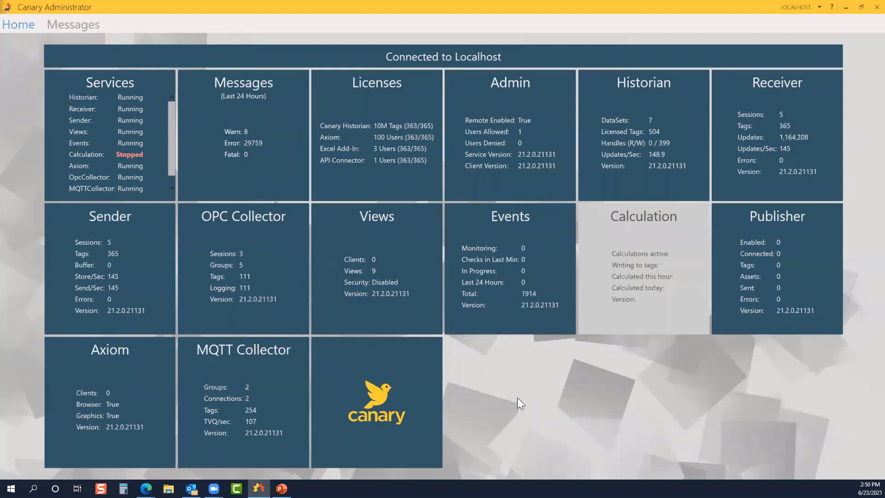
mouse_move(525, 399)
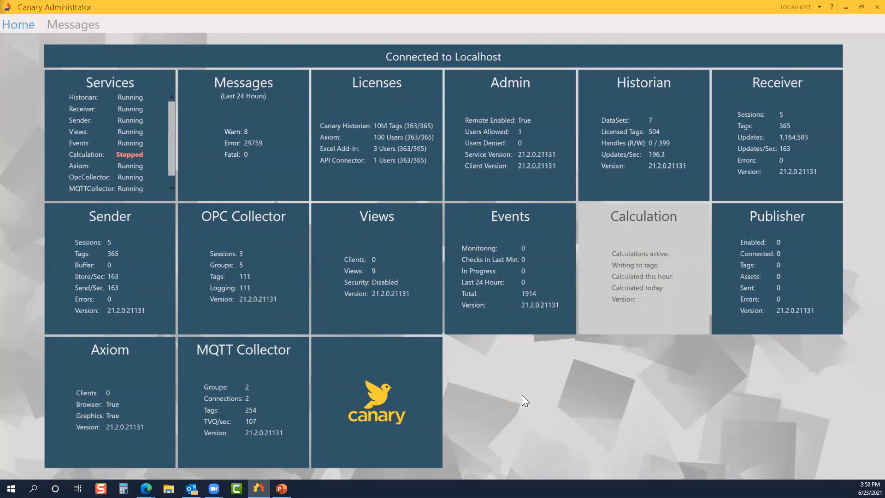
mouse_move(531, 395)
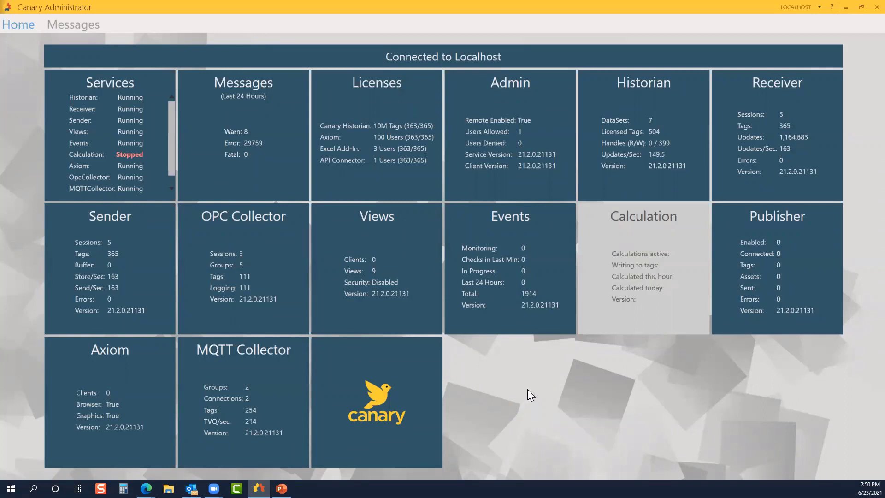
left_click(820, 7)
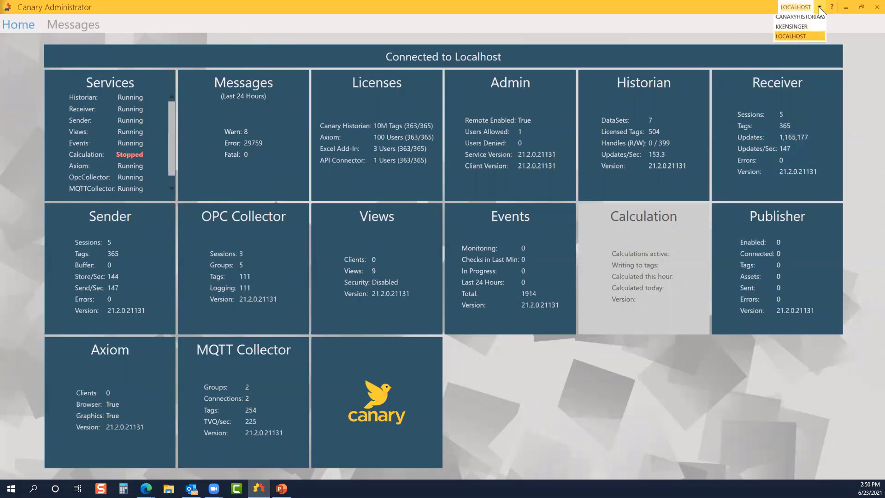
mouse_move(694, 370)
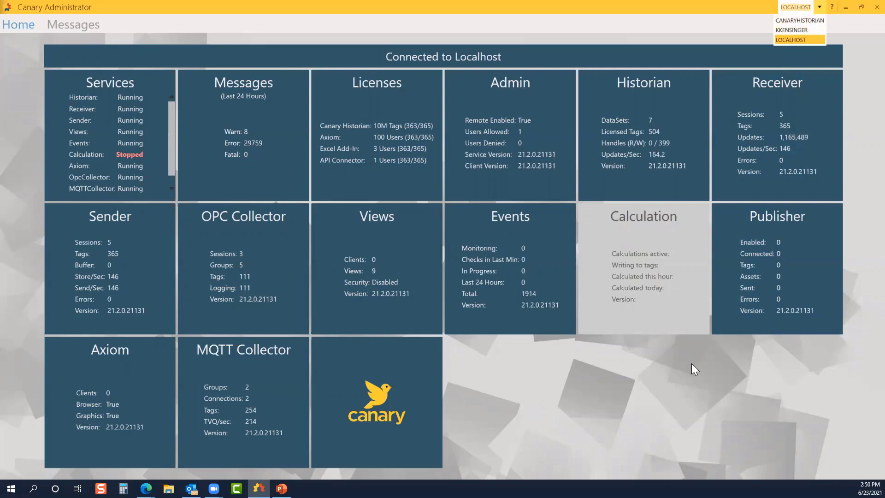
left_click(797, 39)
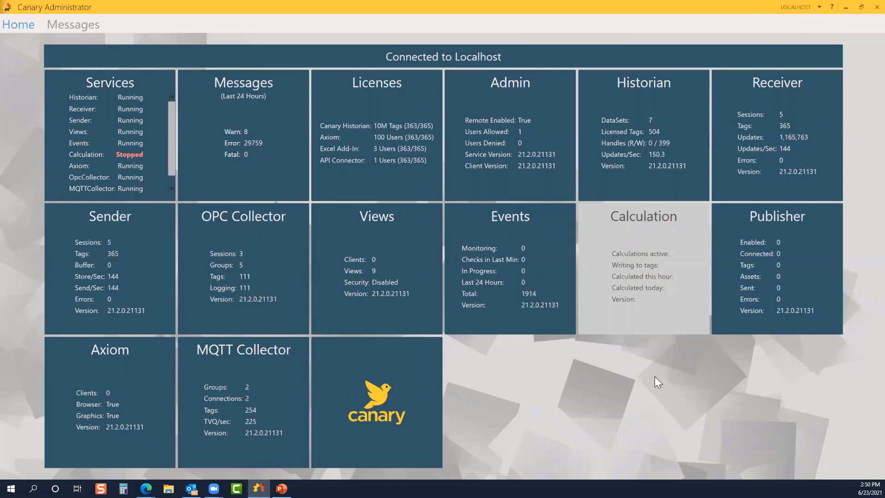
mouse_move(580, 371)
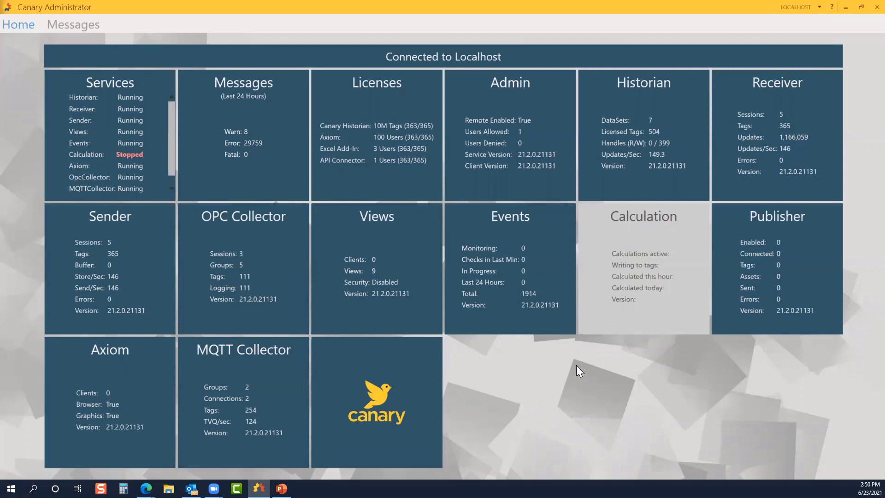
mouse_move(573, 377)
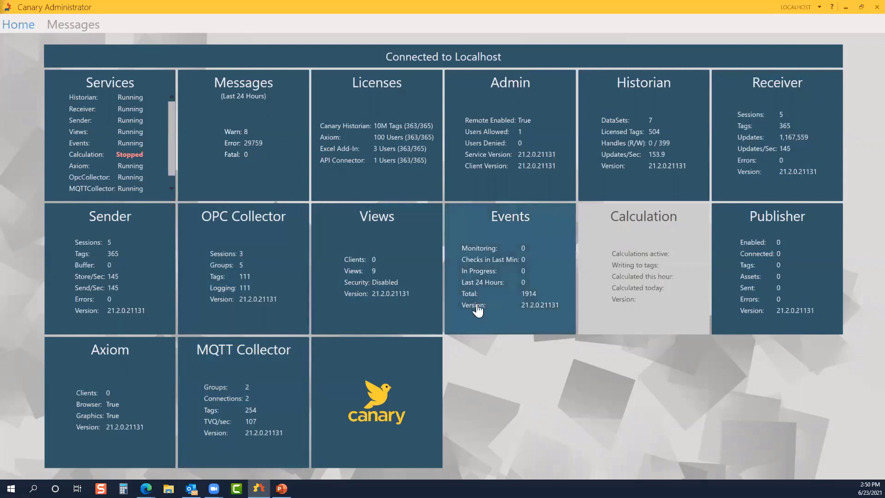
mouse_move(507, 393)
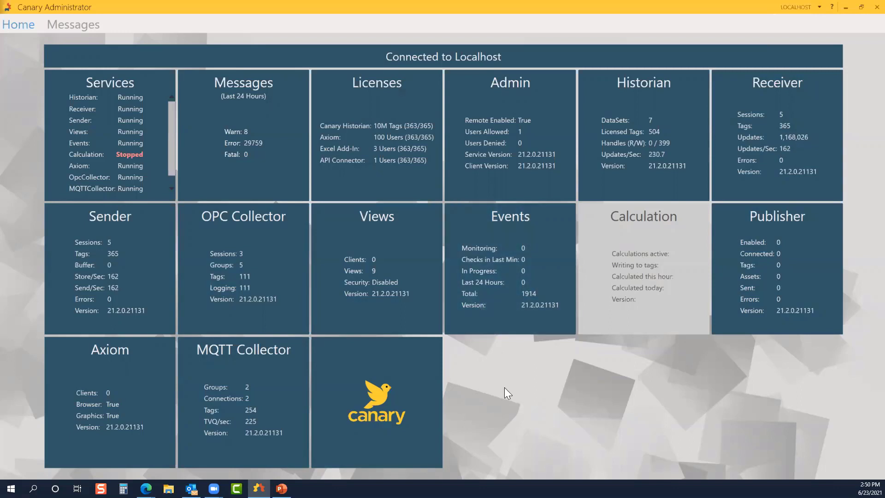